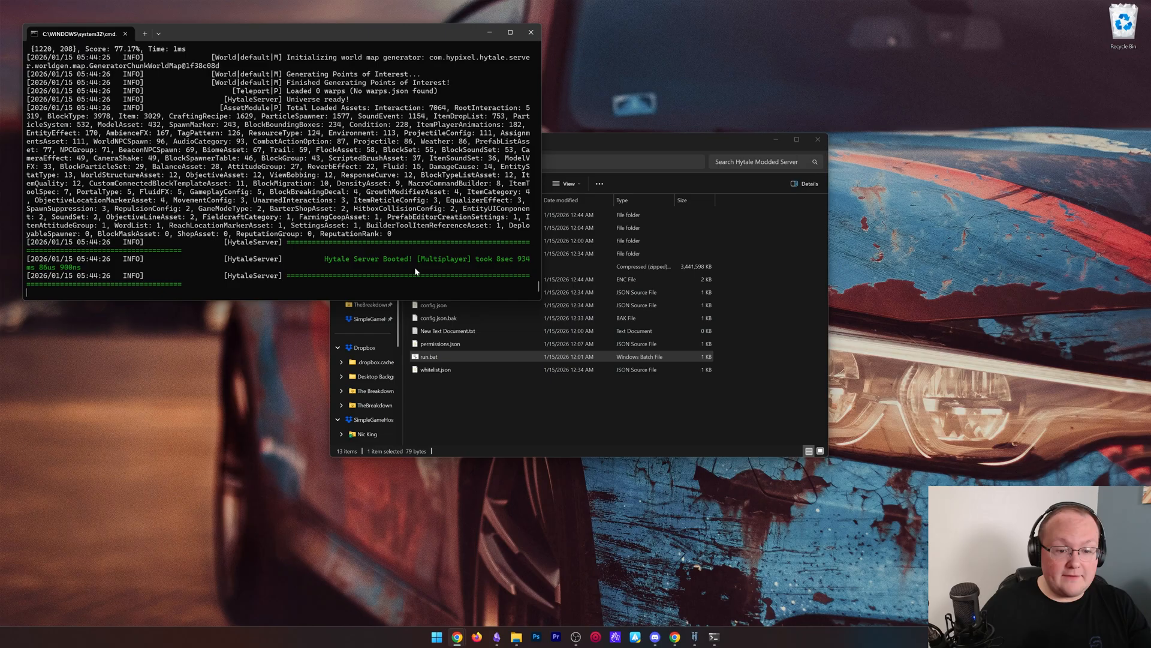
mouse_move(419, 265)
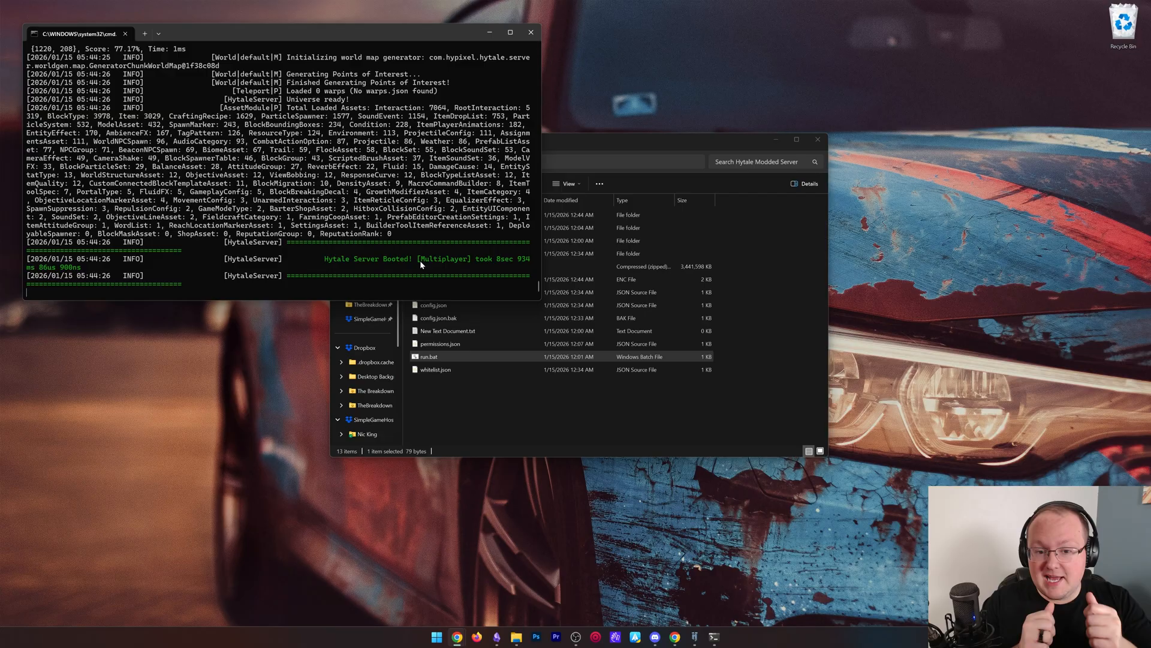
mouse_move(707, 631)
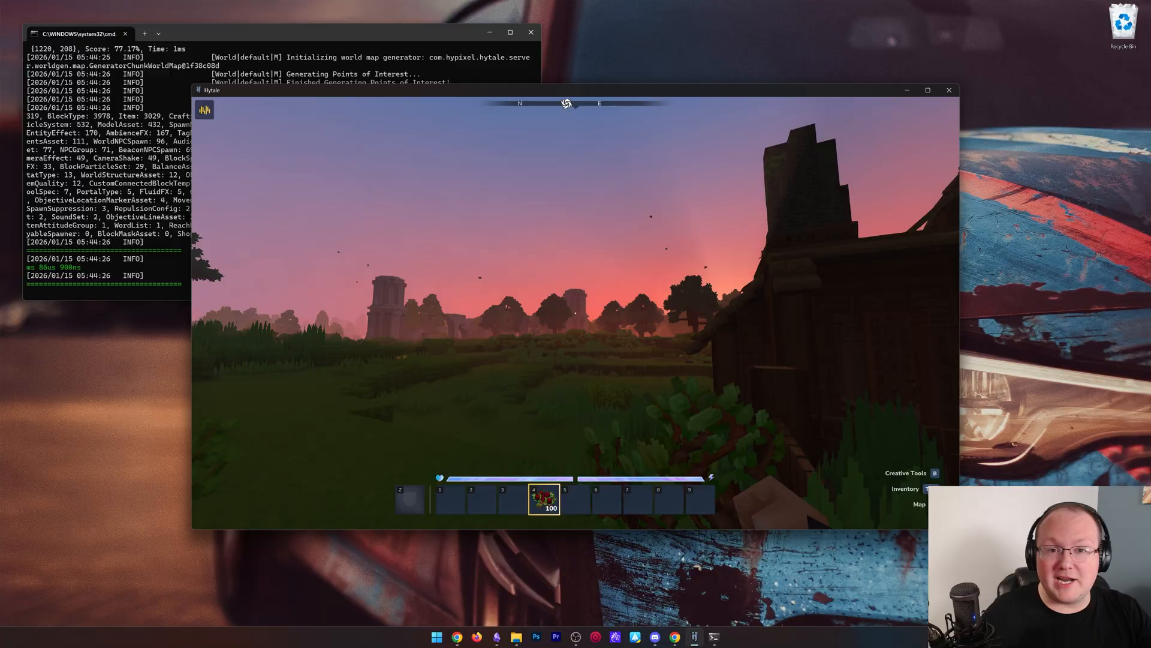
Quit Hytale to the main menu, exit the game, and close the server's console window.
key(Escape)
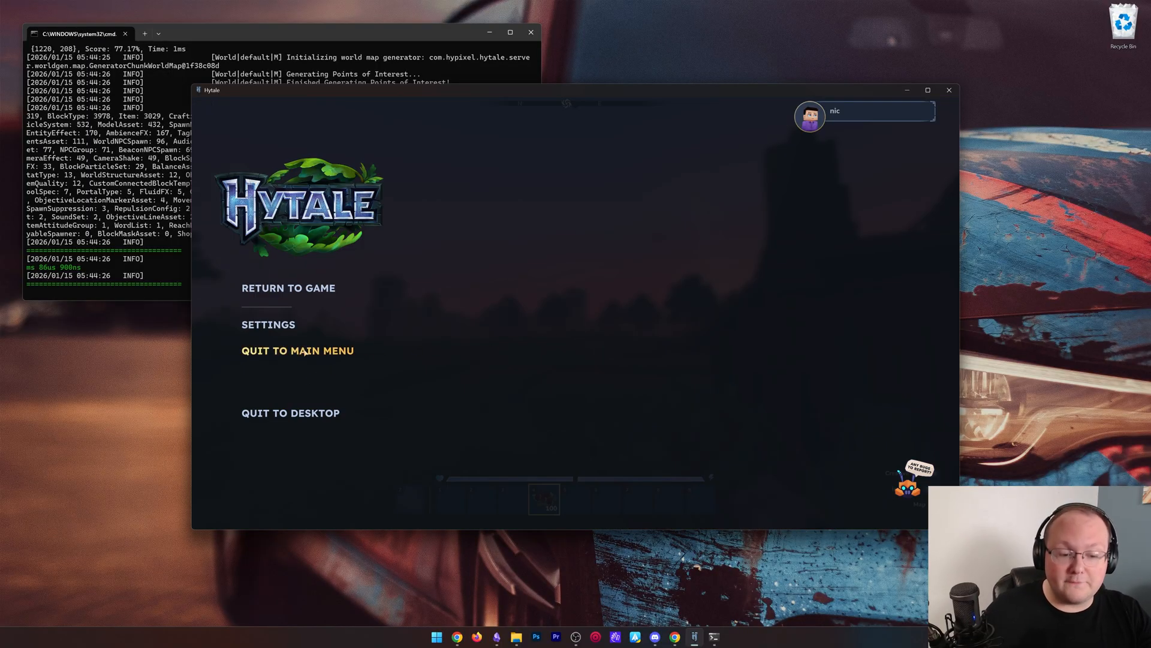
click(297, 351)
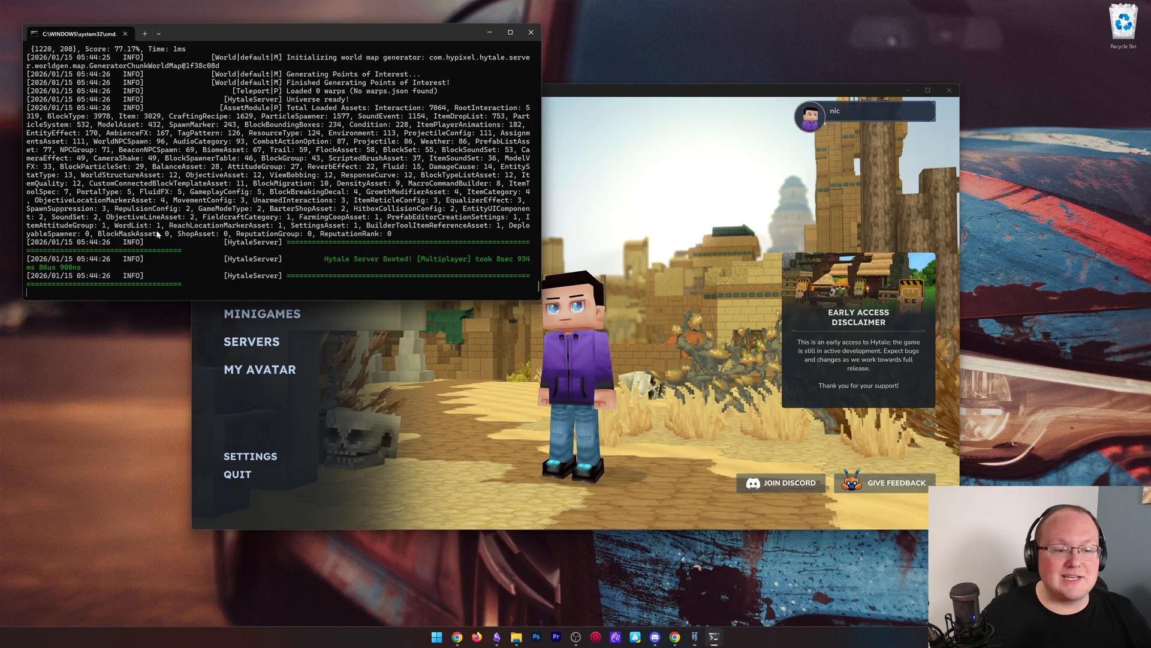
click(251, 340)
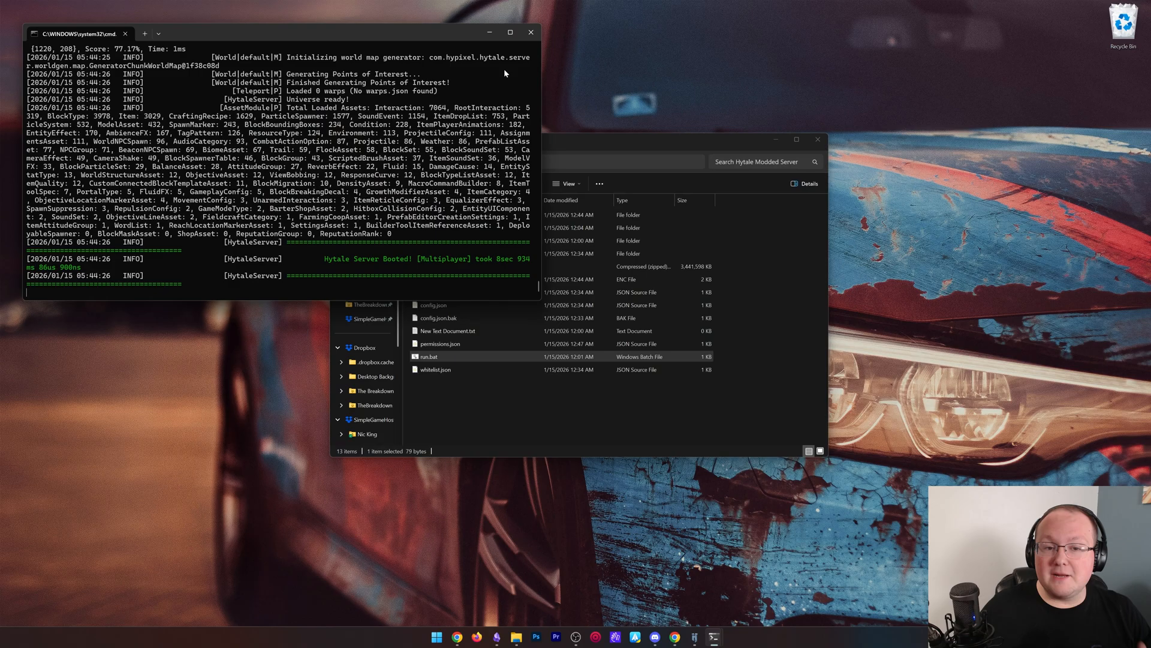
click(531, 32)
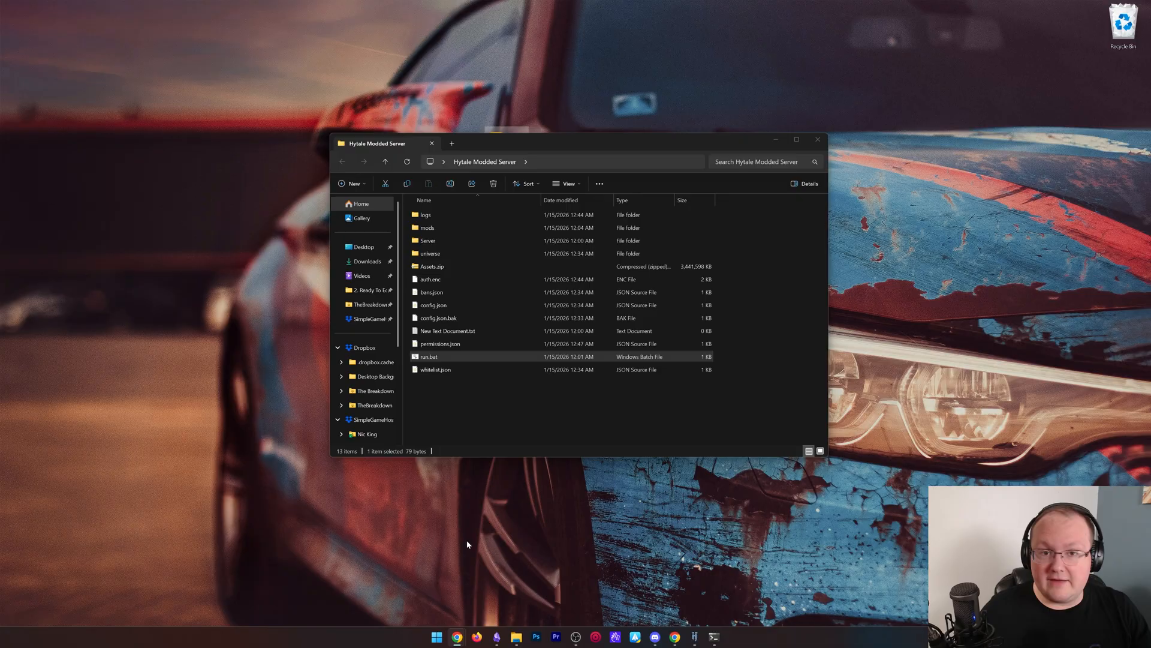
Launch cmd from Start search and run ipconfig to show IPv4 192.168.1.3 and gateway 192.168.1.1.
click(435, 637)
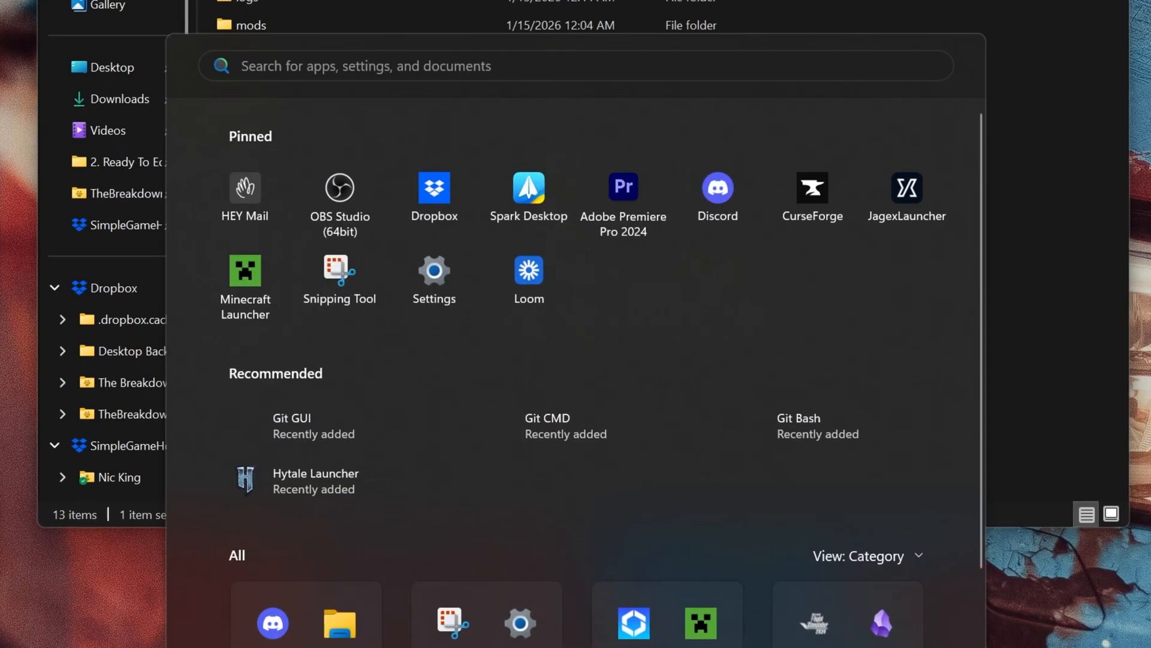
text(cmd)
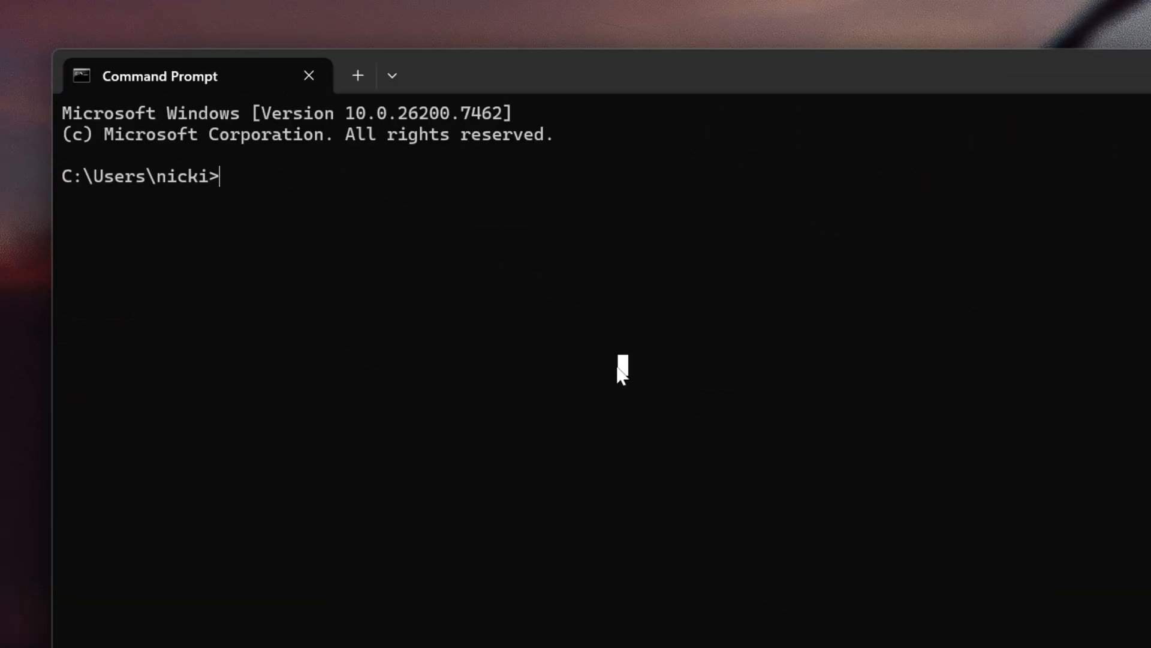
text(ip)
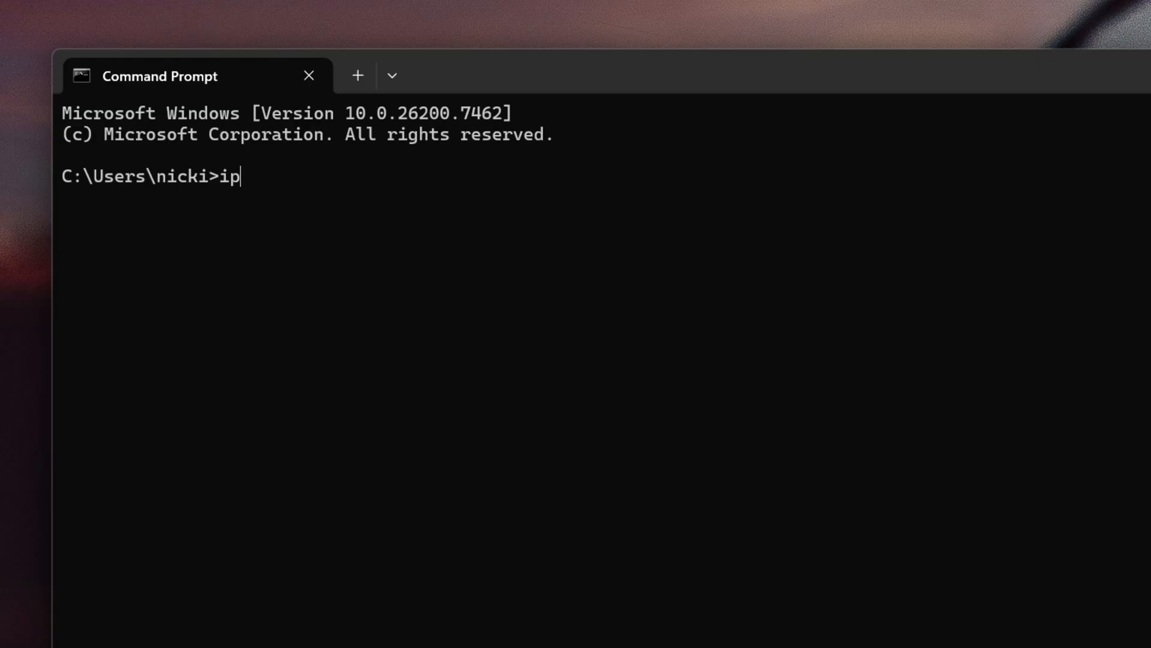
text(config)
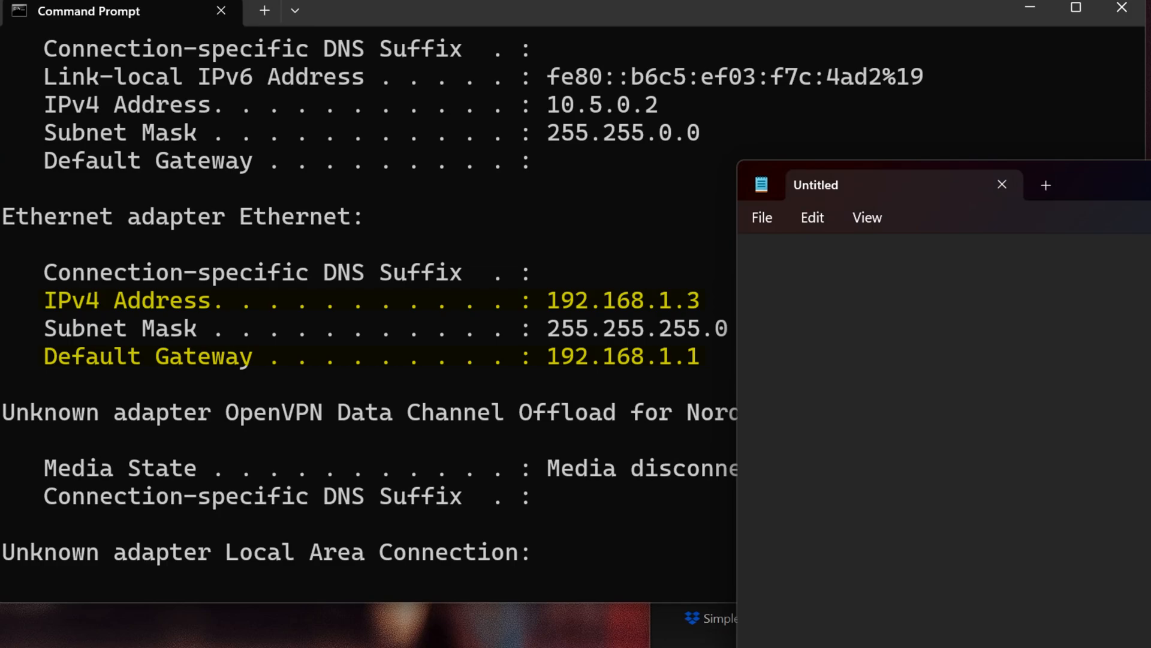
Note 'IPv4: 192.168.1.3' from the ipconfig output in Notepad.
text(IPv4:)
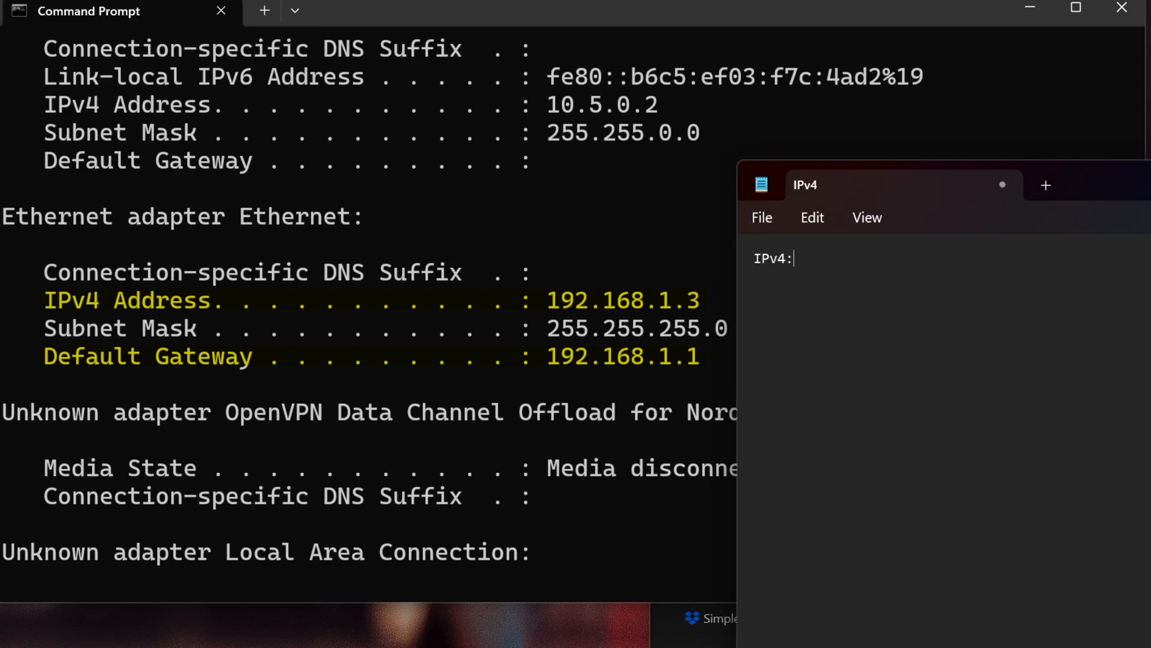
text(192.1)
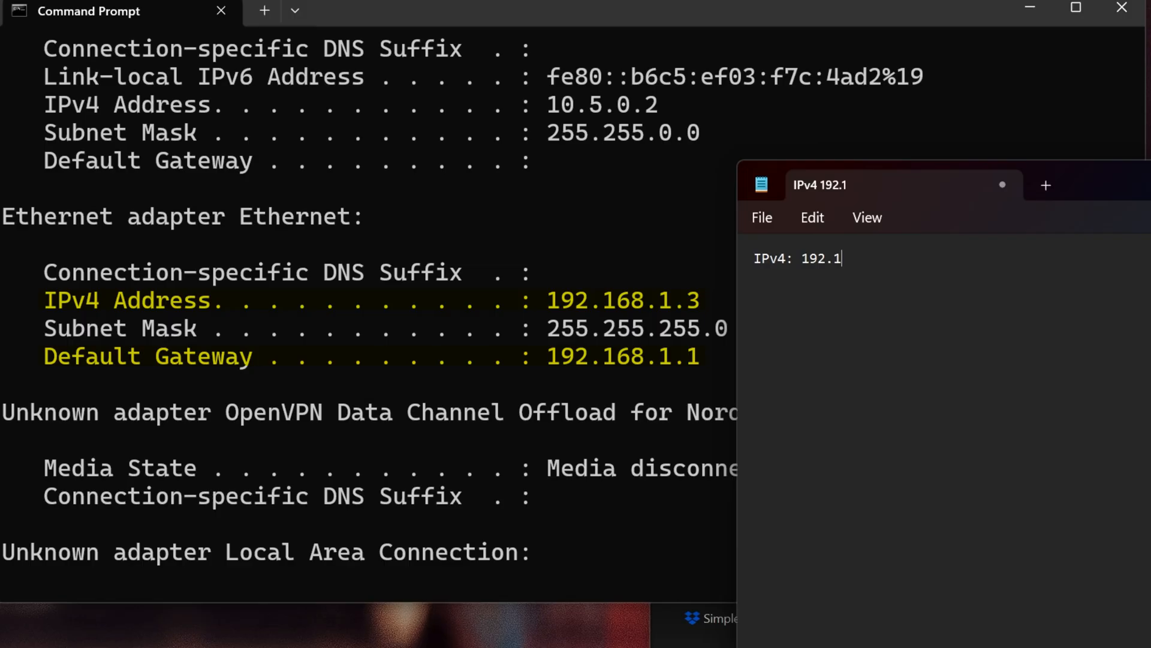
text(68.1.3)
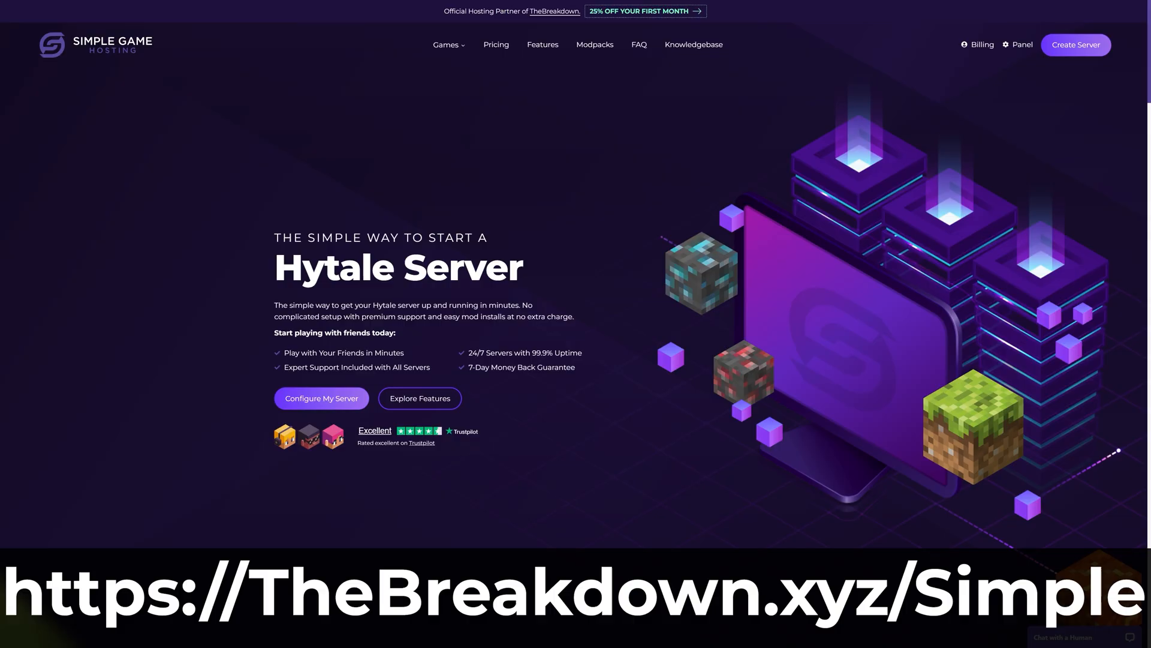
Scroll the Simple Game Hosting site and try the panel's restart and Create Backup dialogs.
scroll(down, 3)
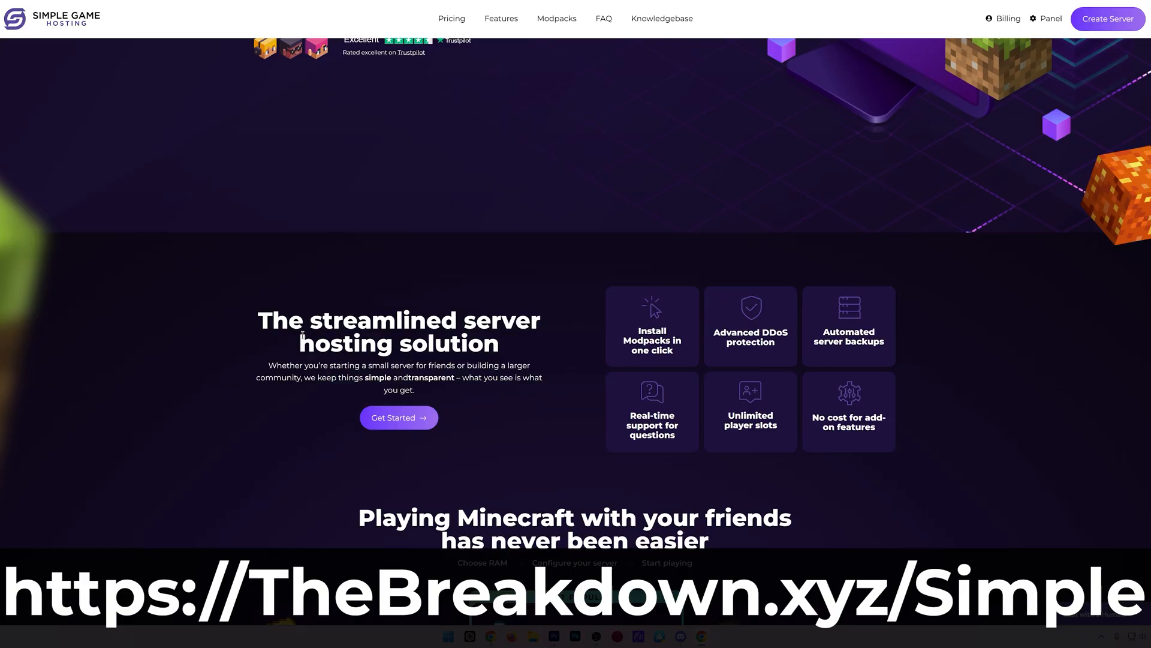
mouse_move(292, 379)
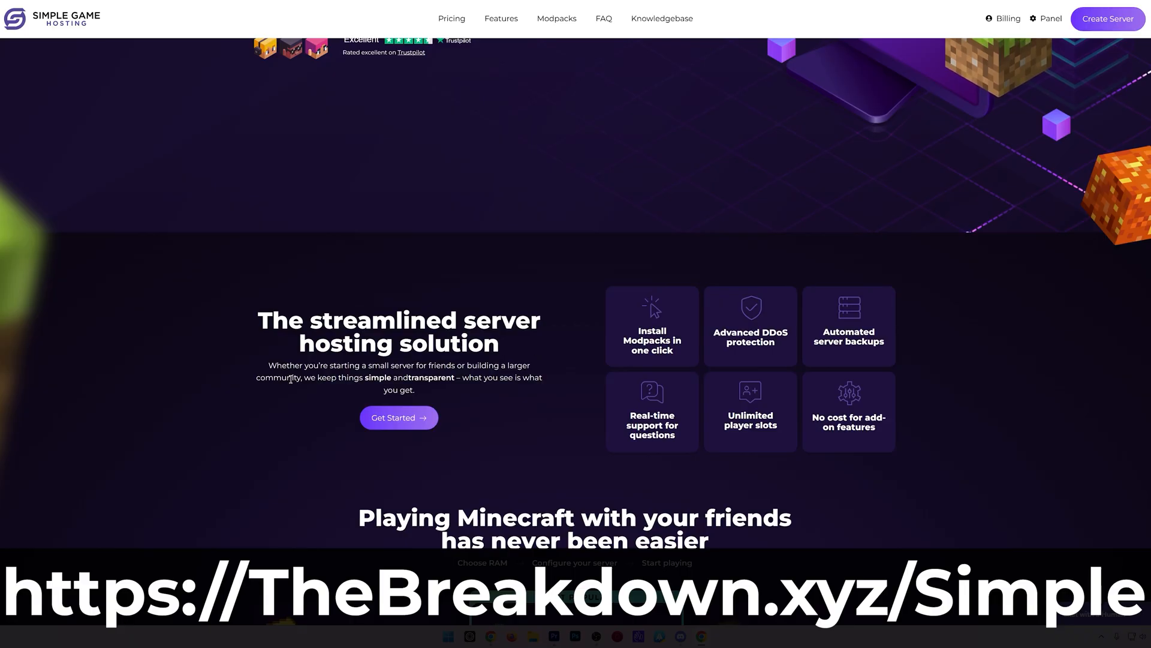
mouse_move(513, 435)
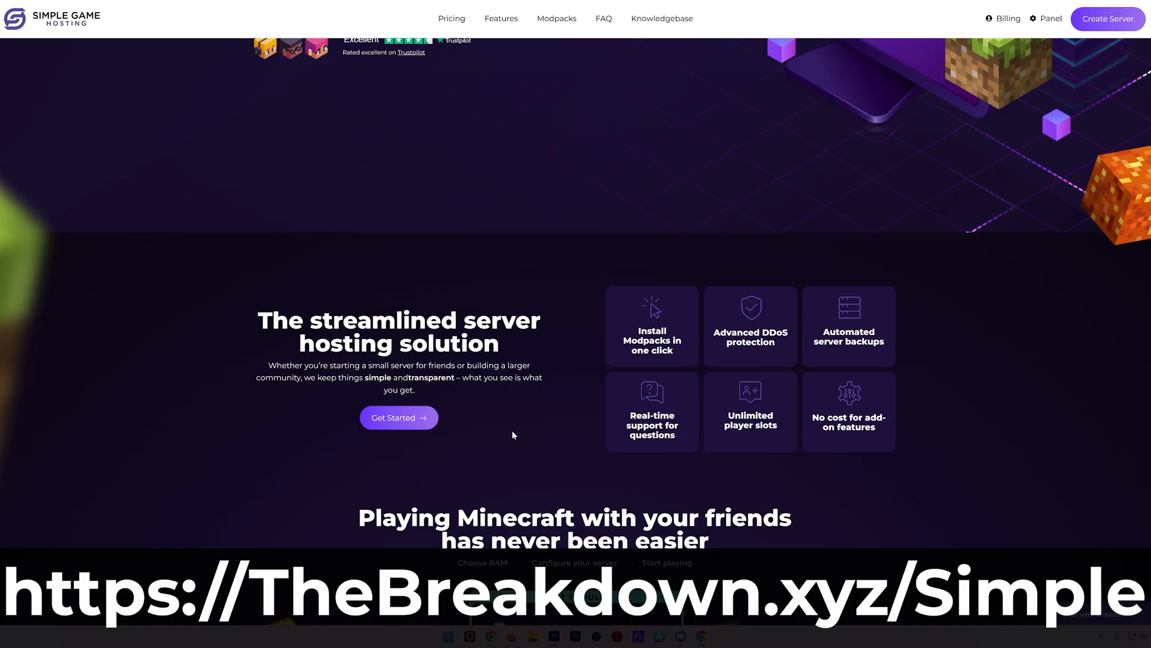
scroll(down, 3)
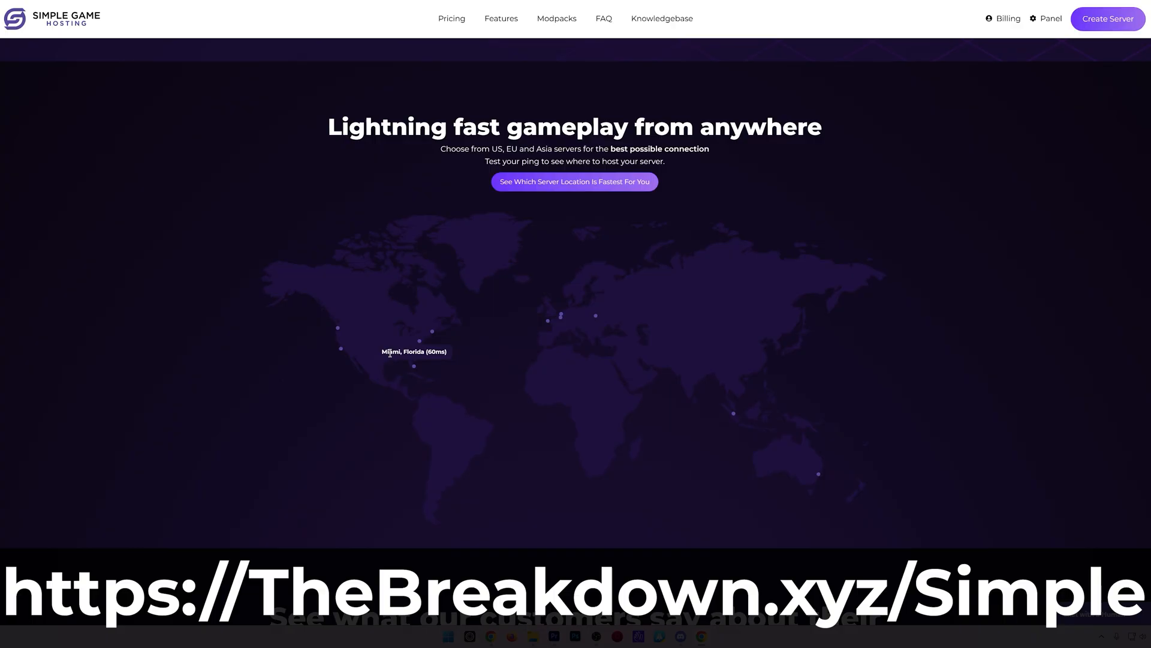
scroll(down, 3)
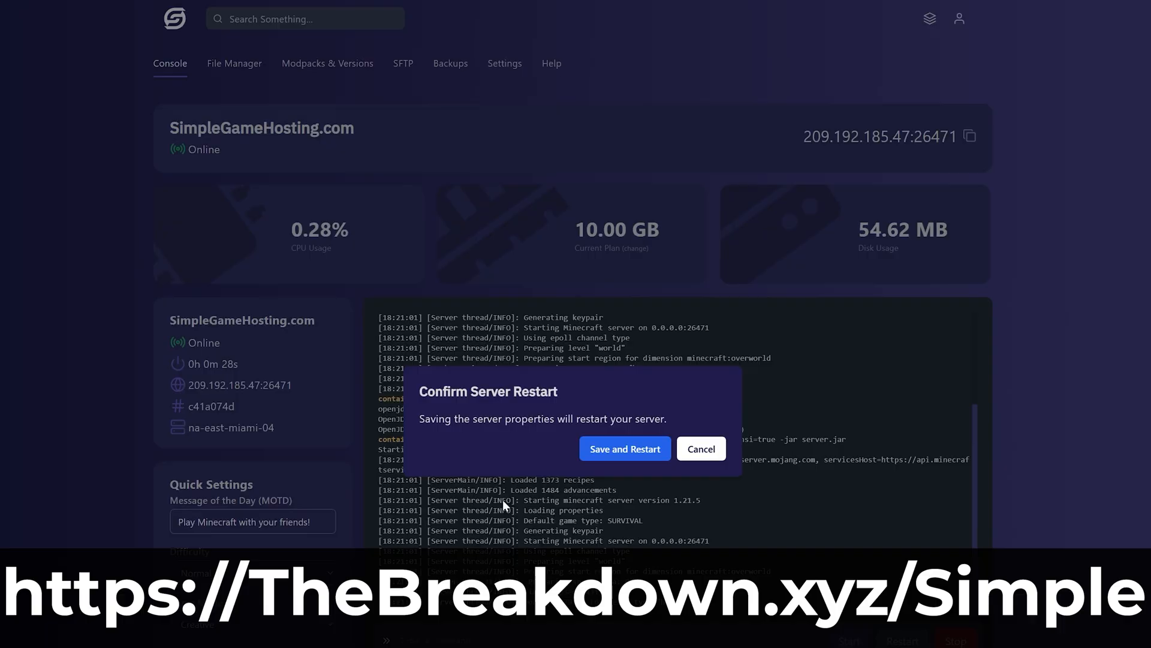
click(624, 448)
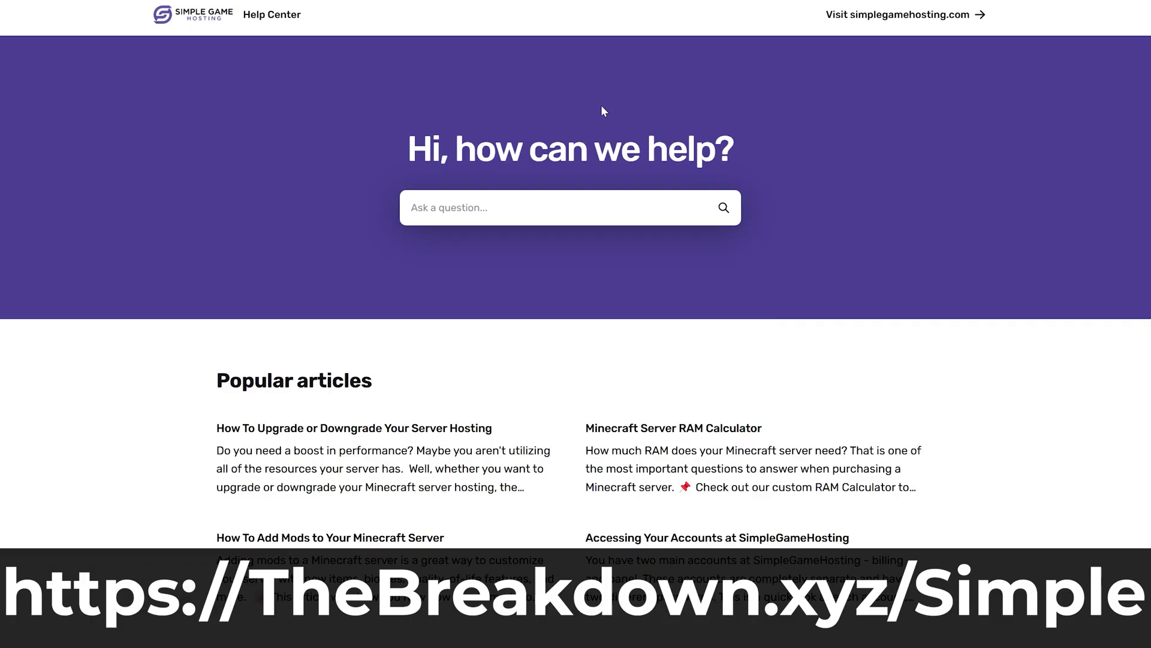
scroll(down, 3)
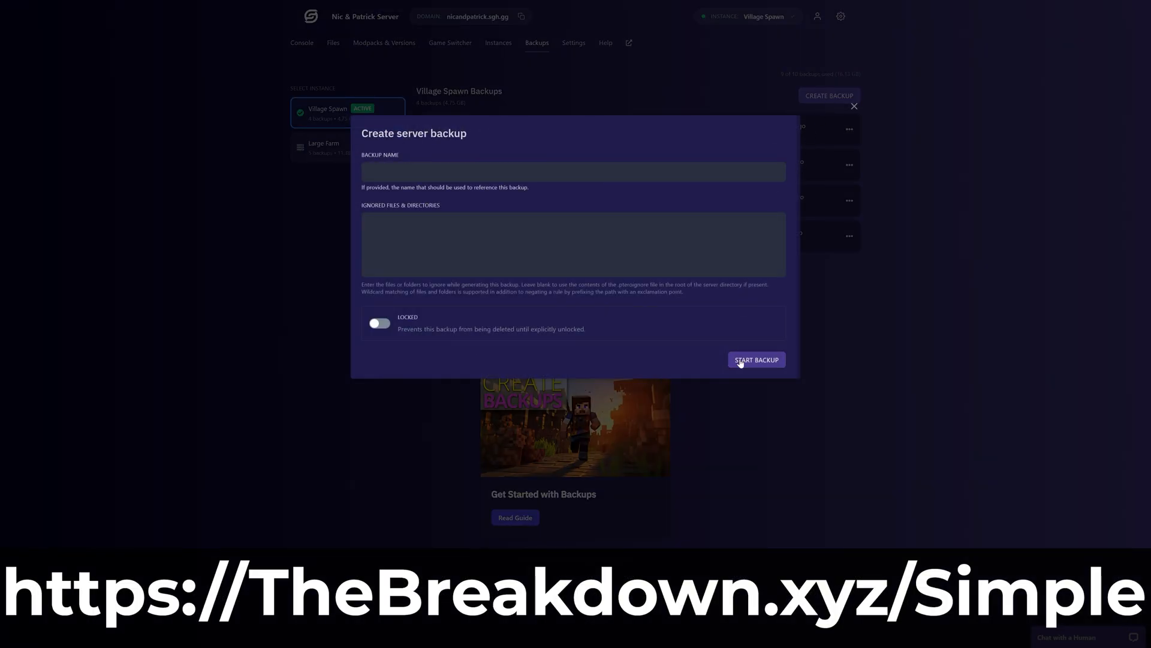
click(756, 360)
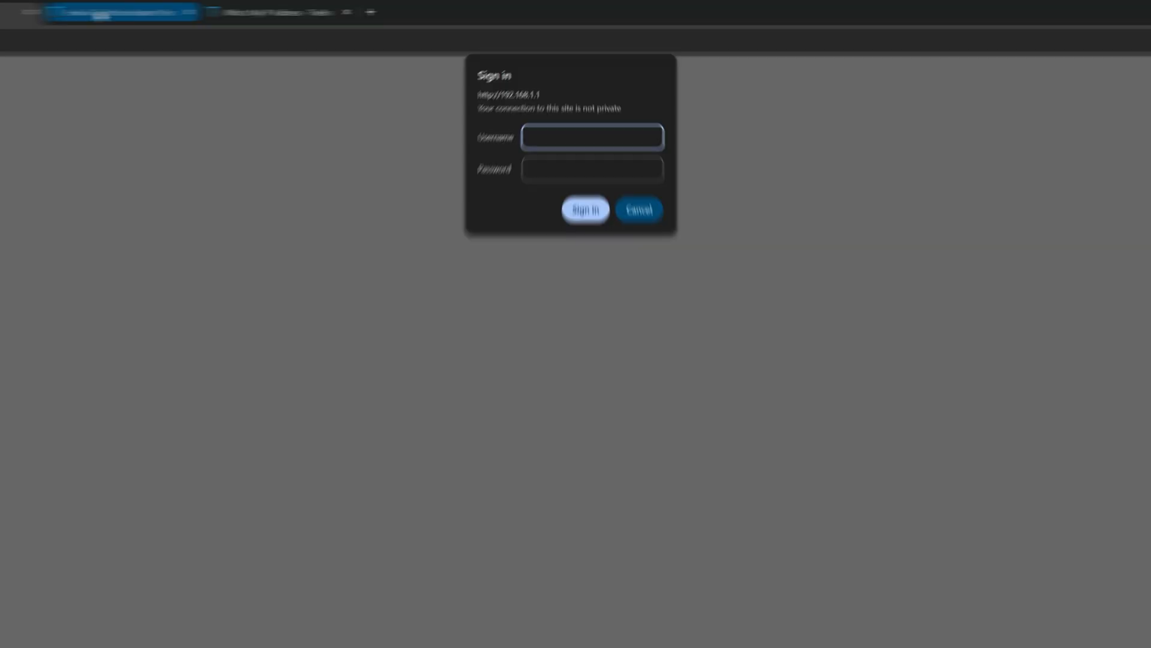
Scroll through the router-password guide, then return to the 192.168.1.1 sign-in tab.
click(639, 209)
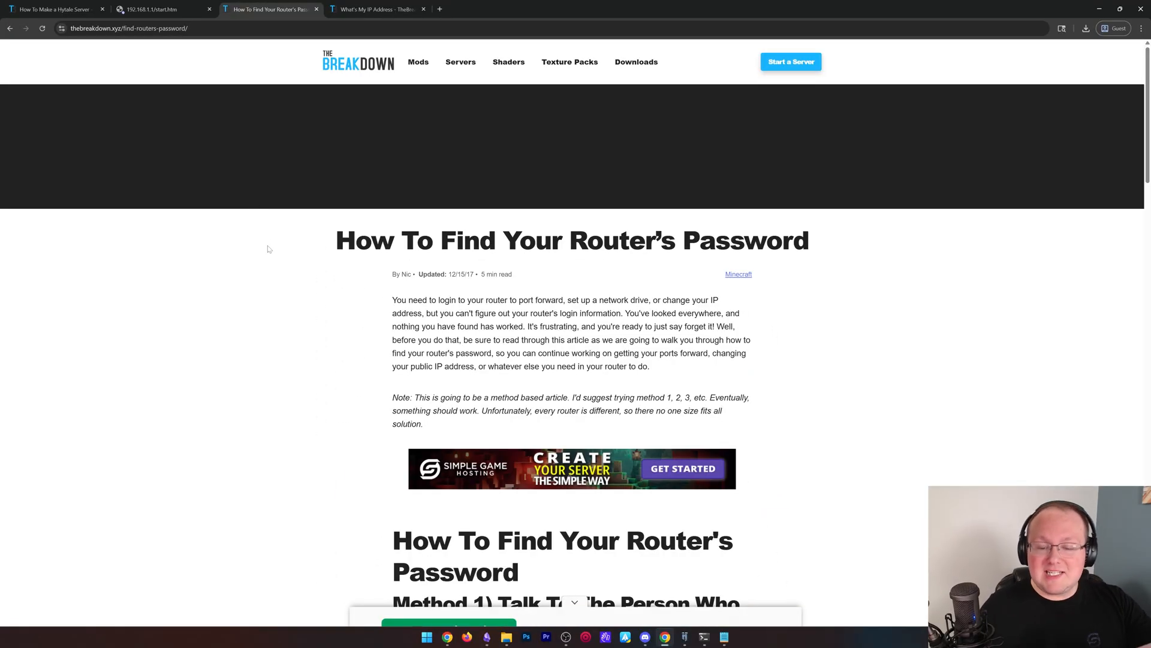
scroll(down, 3)
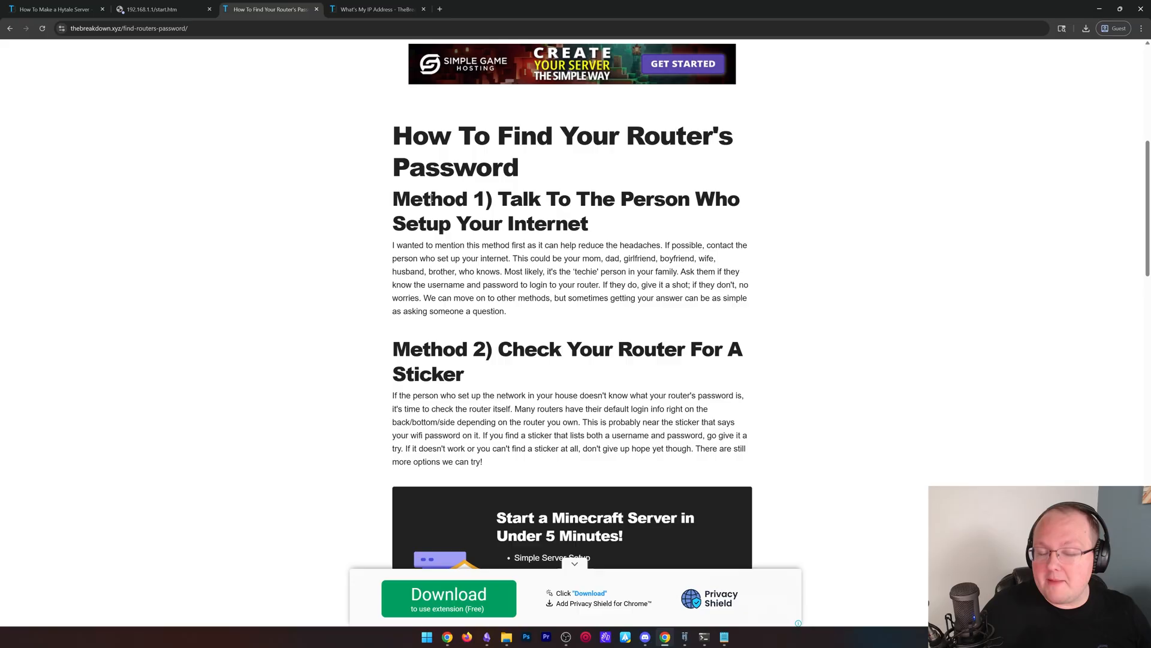
scroll(down, 3)
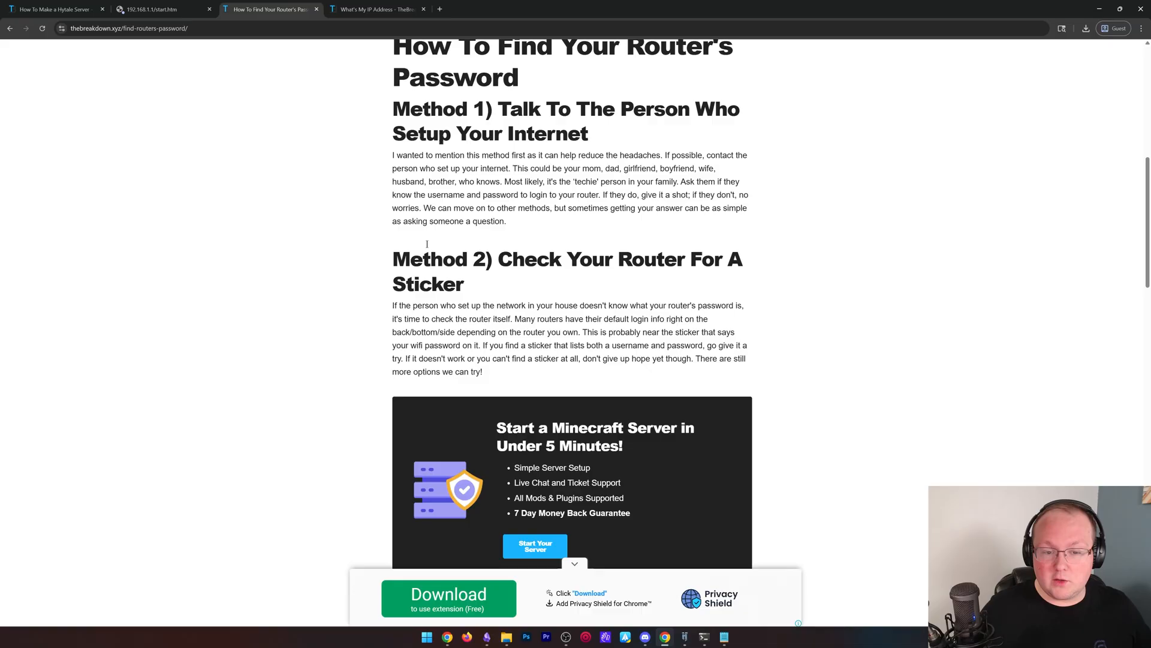
scroll(down, 3)
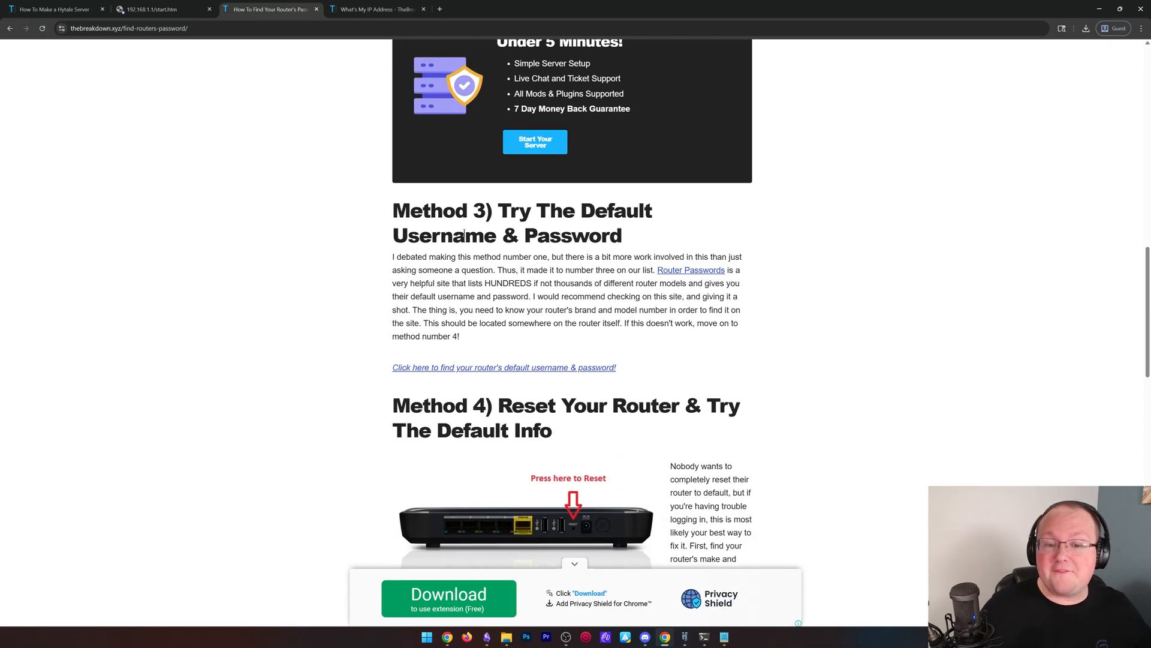
scroll(down, 3)
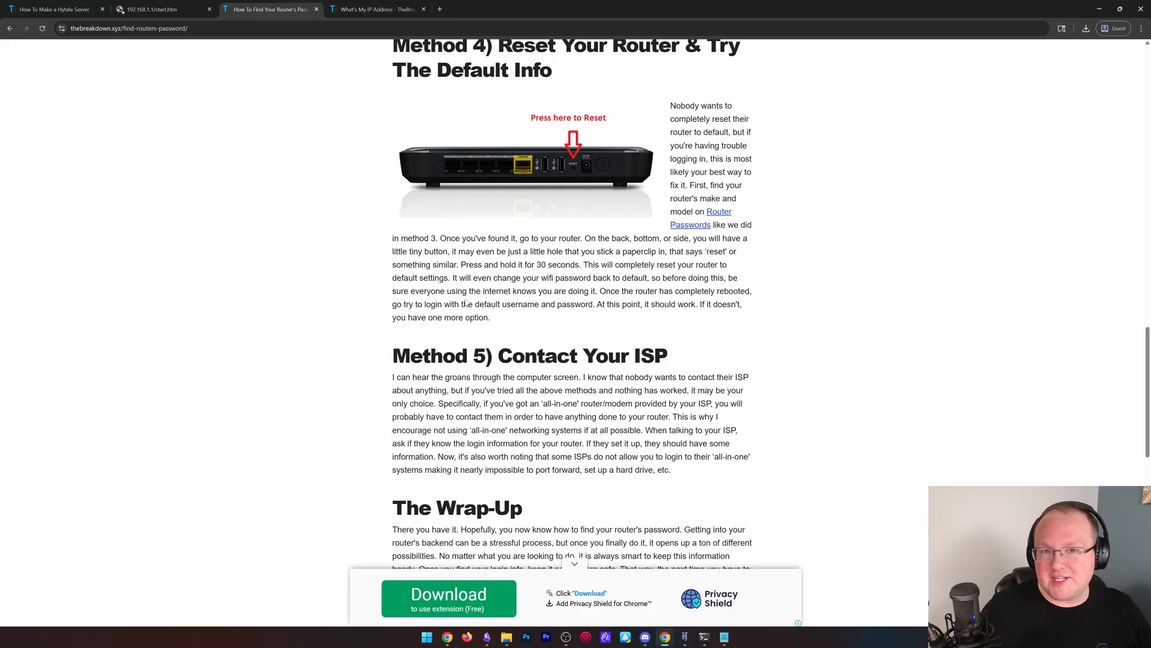
click(158, 9)
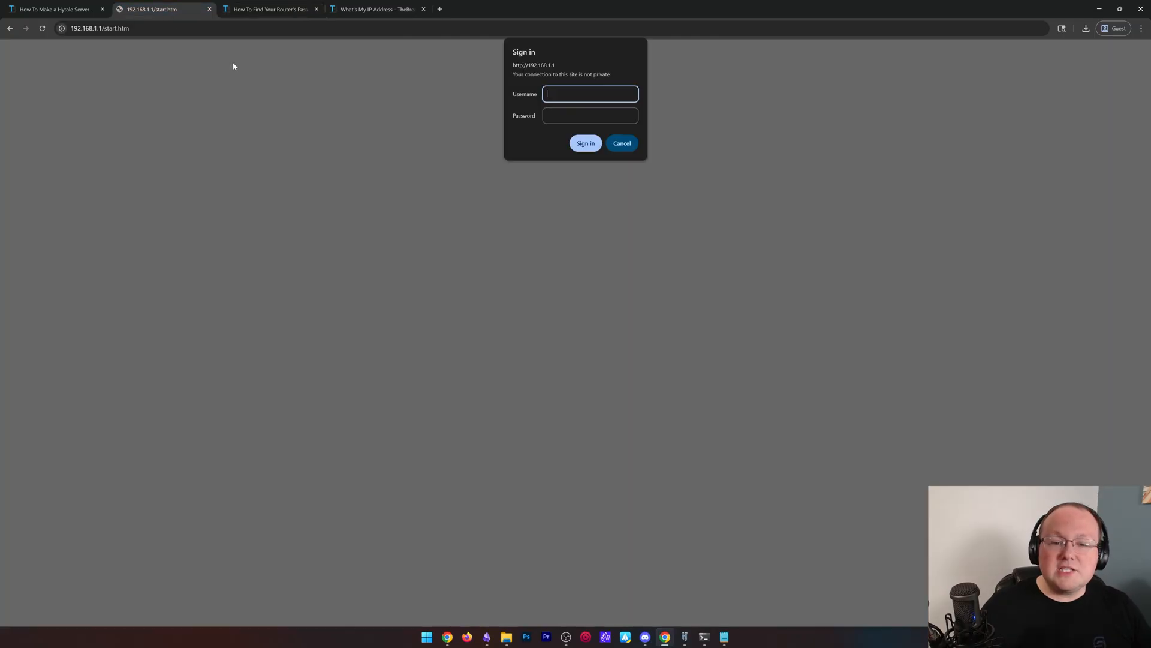
Log in to the Orbi admin, go to ADVANCED and expand the Advanced menu listing port forwarding.
click(585, 143)
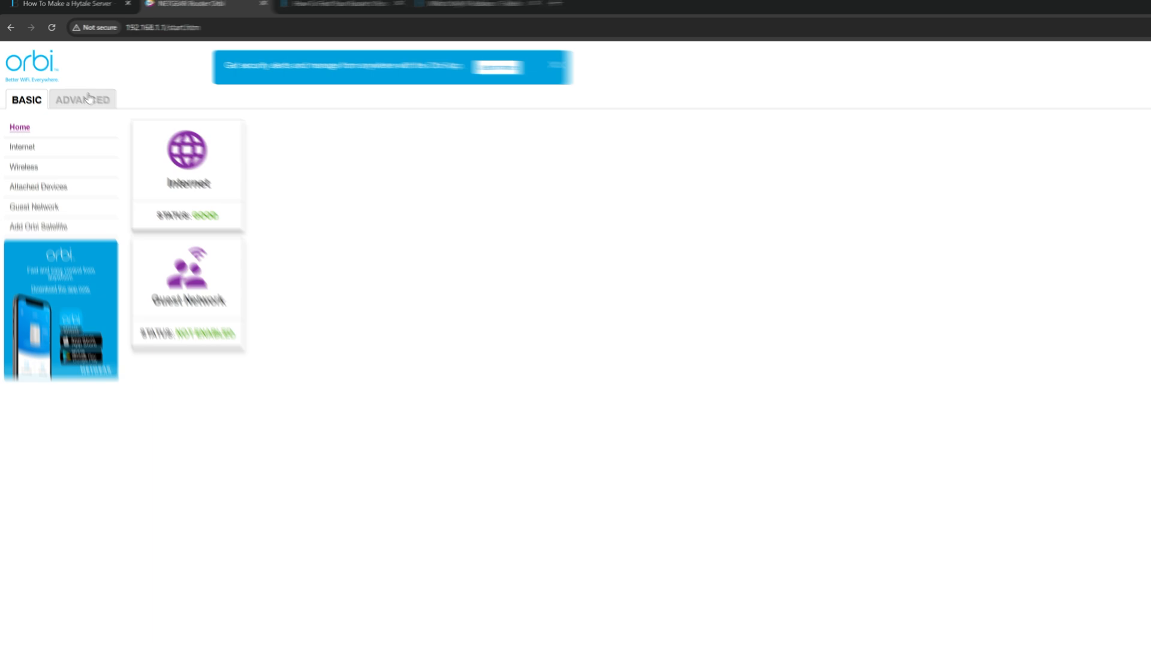
click(82, 99)
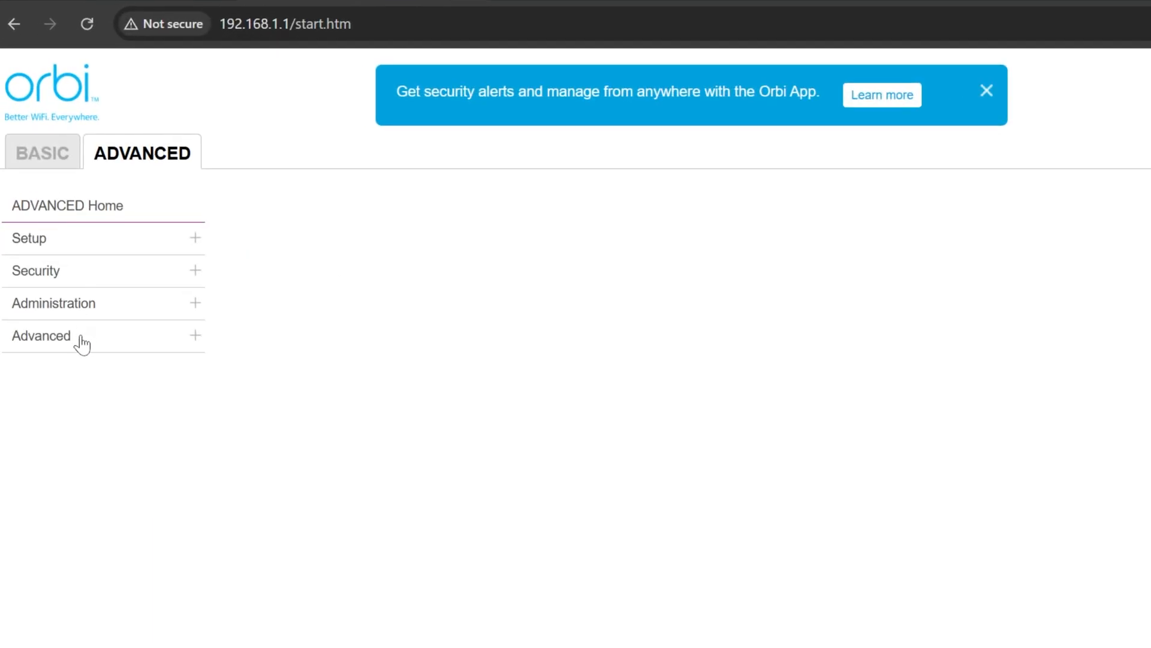
click(41, 336)
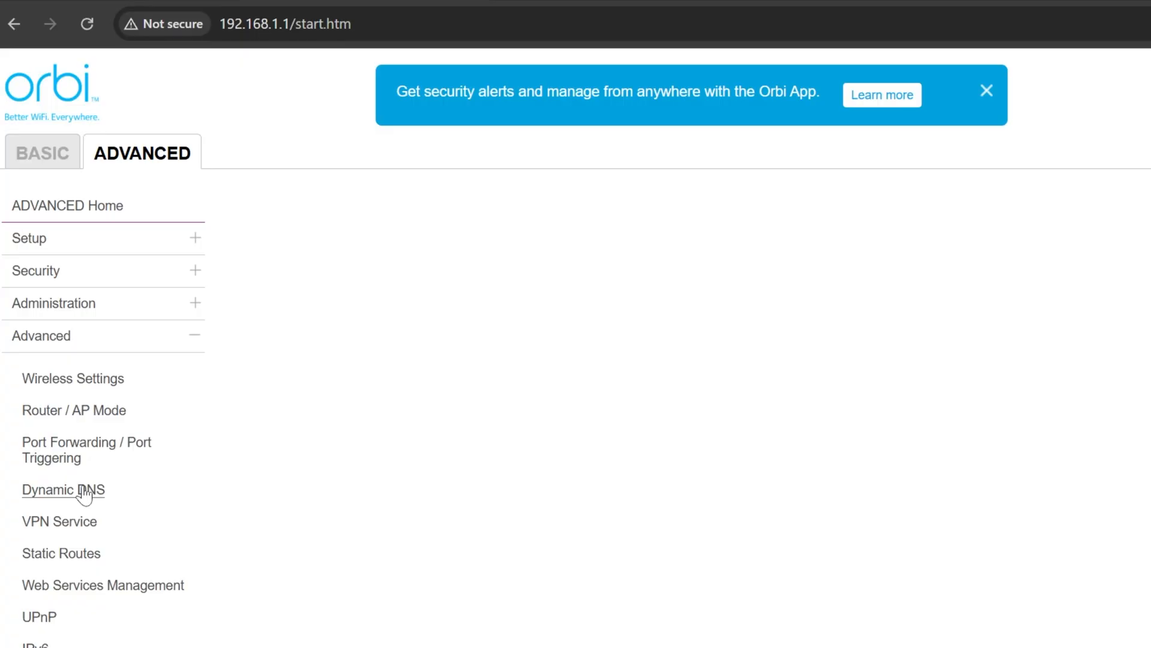
scroll(down, 3)
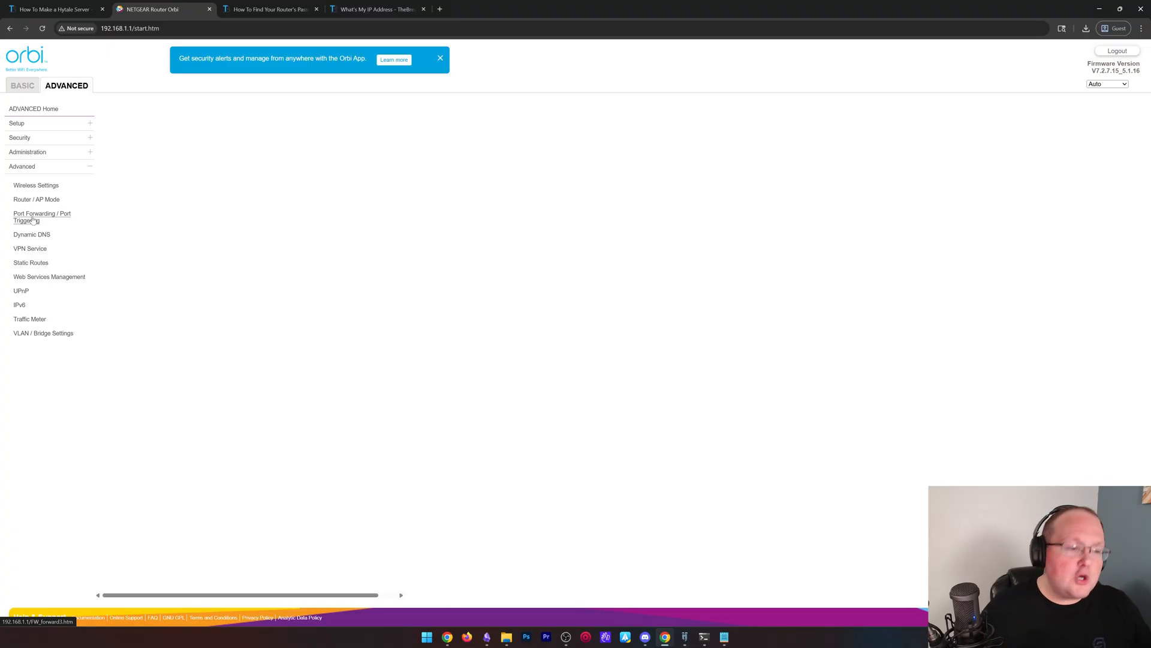
In Port Forwarding / Port Triggering, add a custom service named 'Hytale Port'.
click(42, 217)
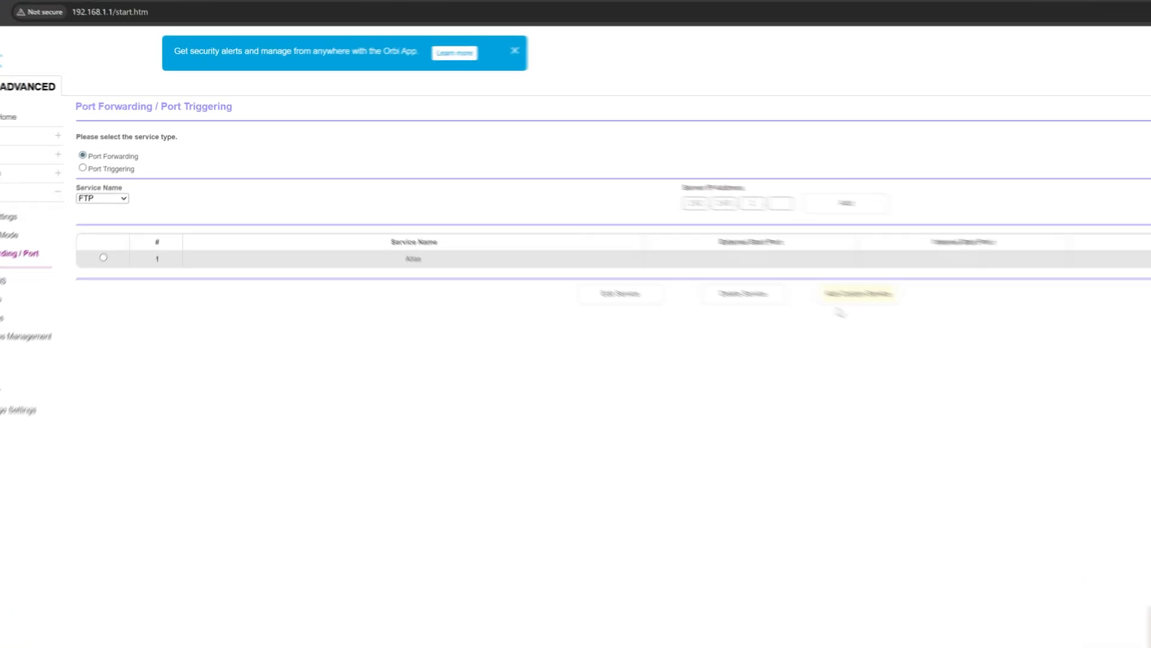
click(856, 293)
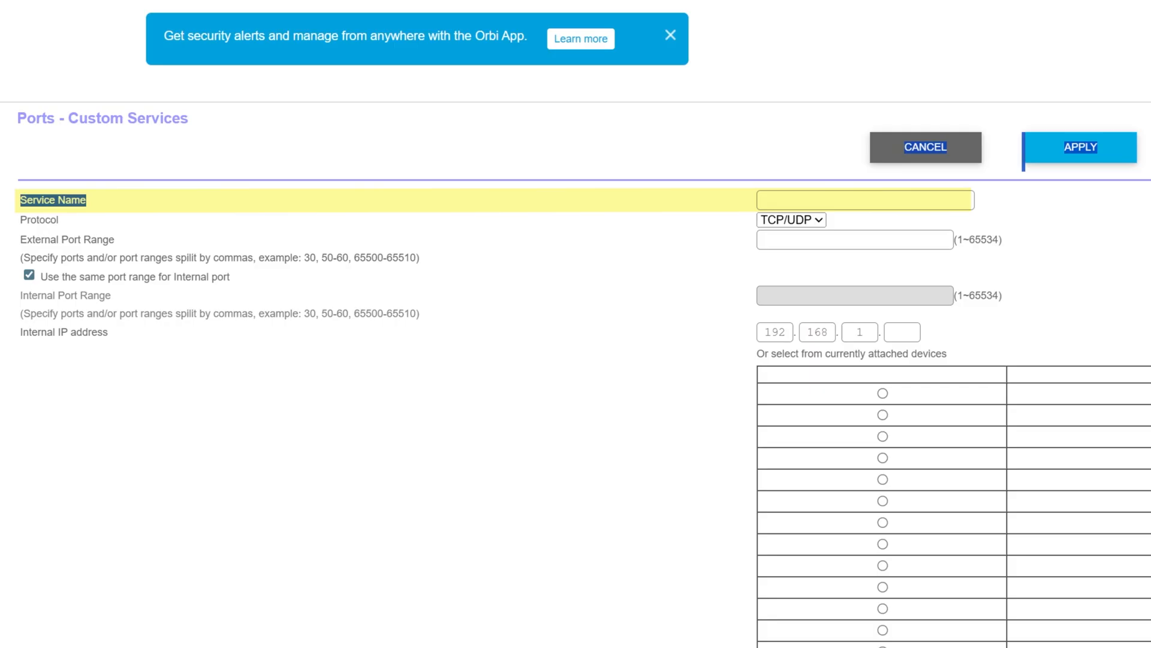
click(864, 200)
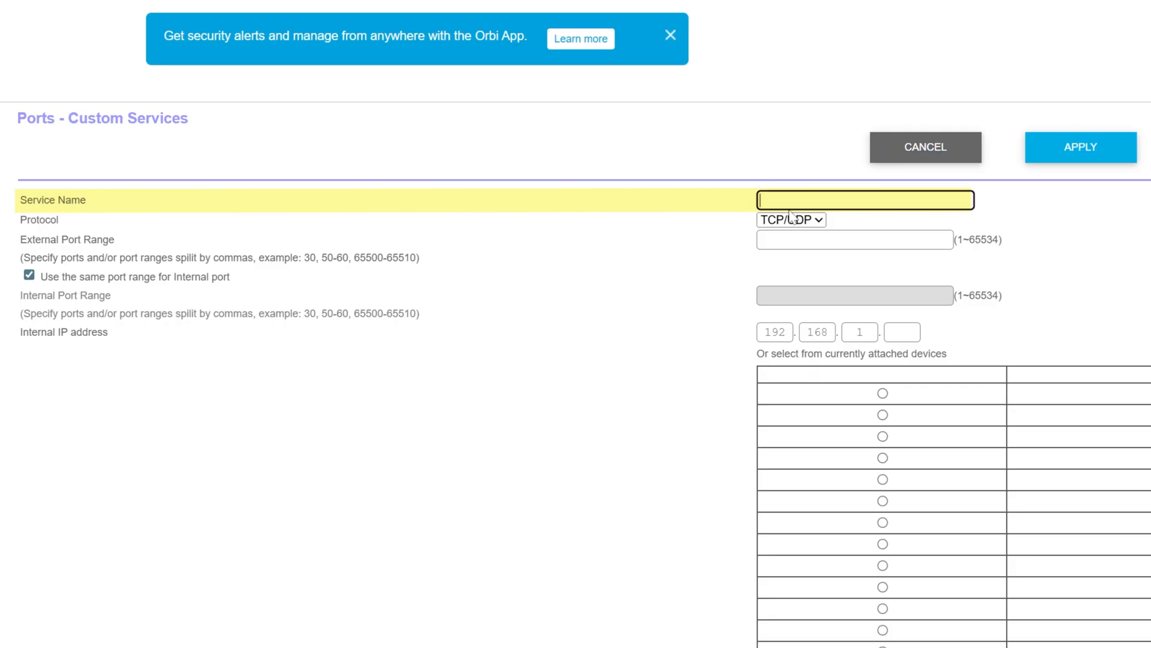
text(Hytale)
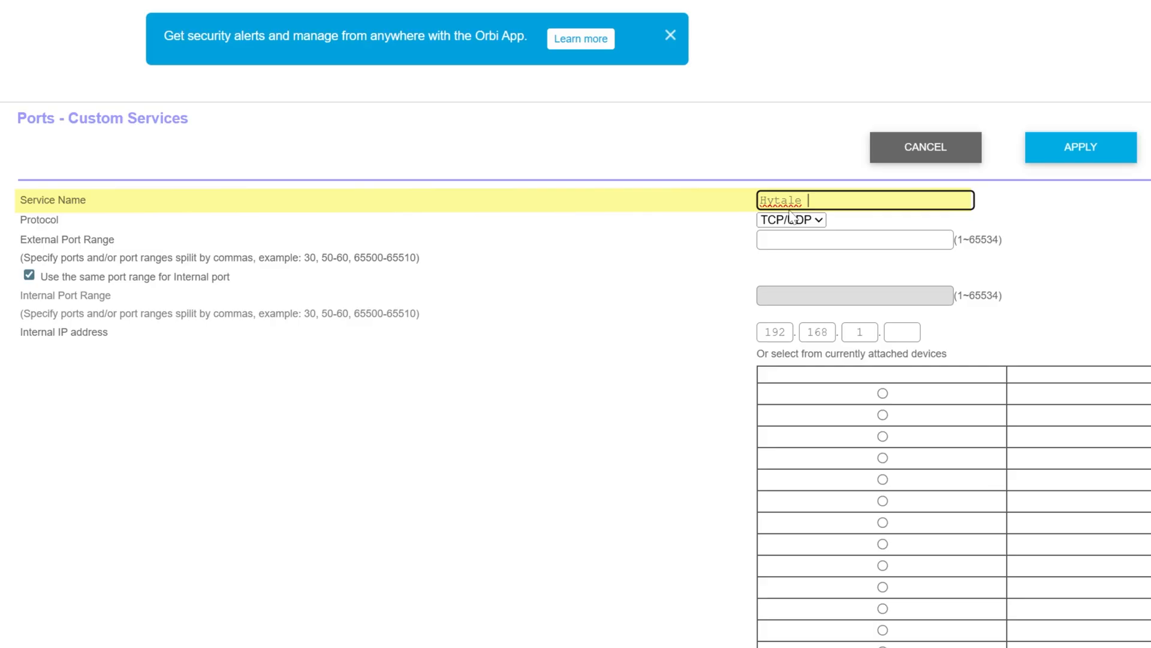
text(Port)
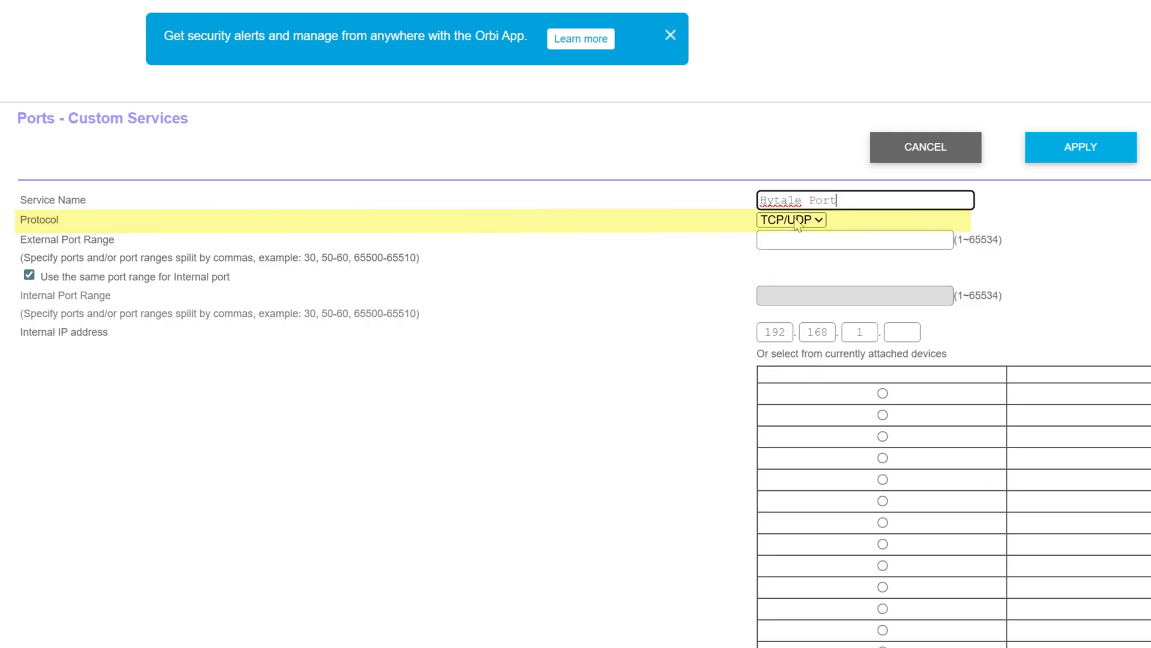
Set the service protocol to UDP and the external port range to 5520.
click(791, 220)
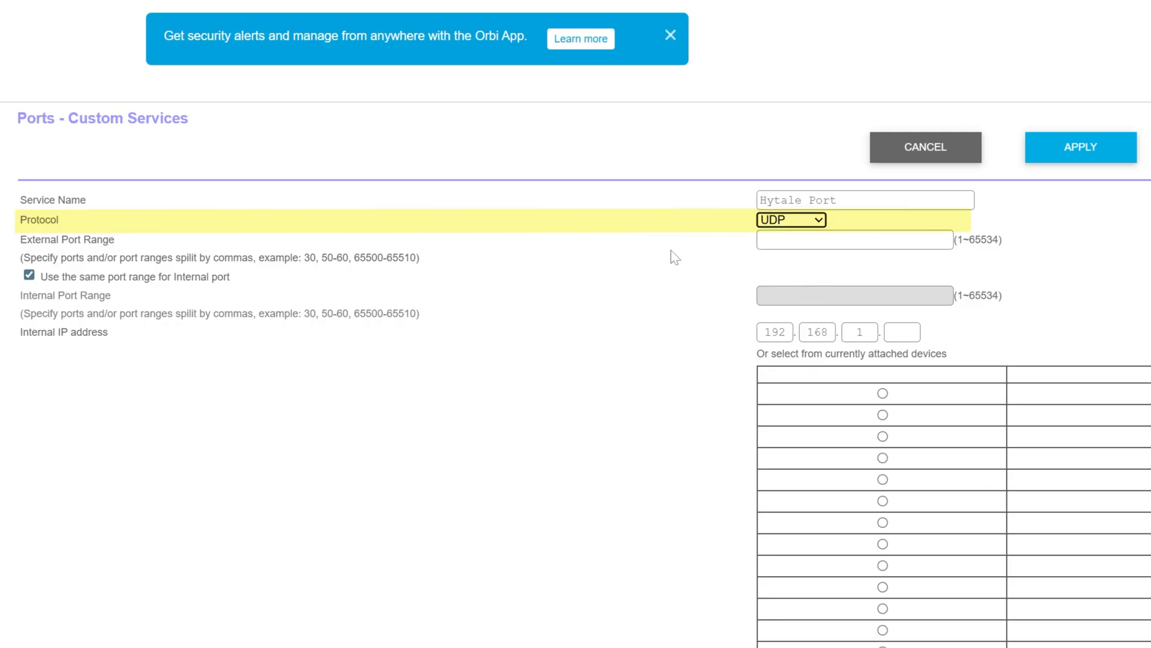
mouse_move(736, 239)
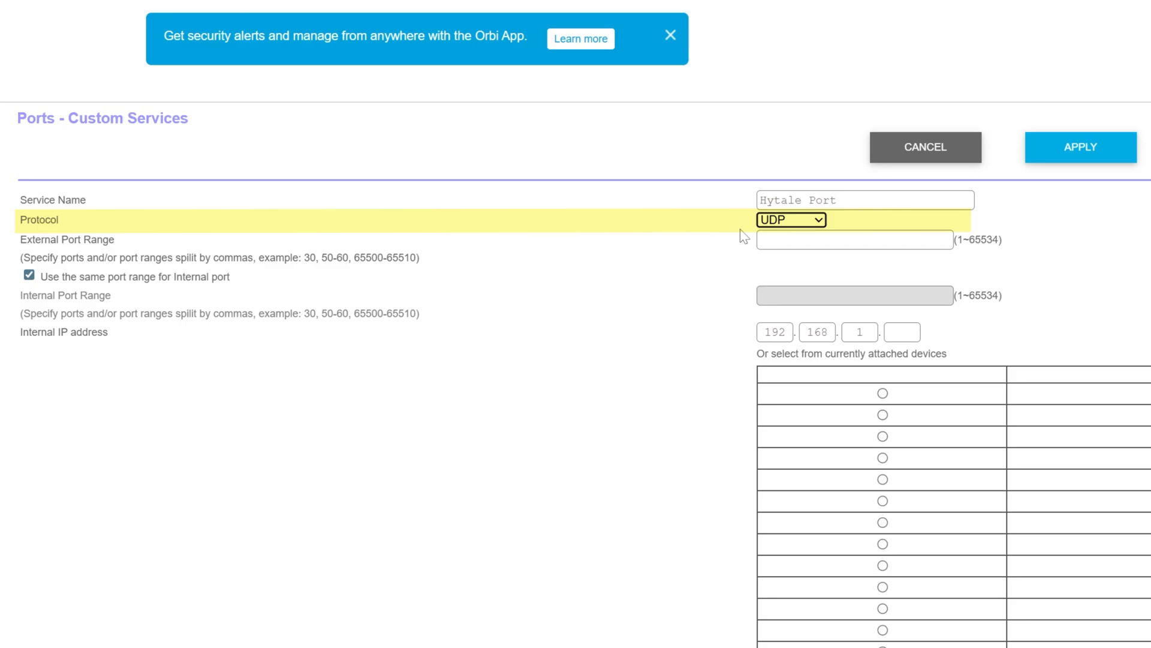
click(791, 220)
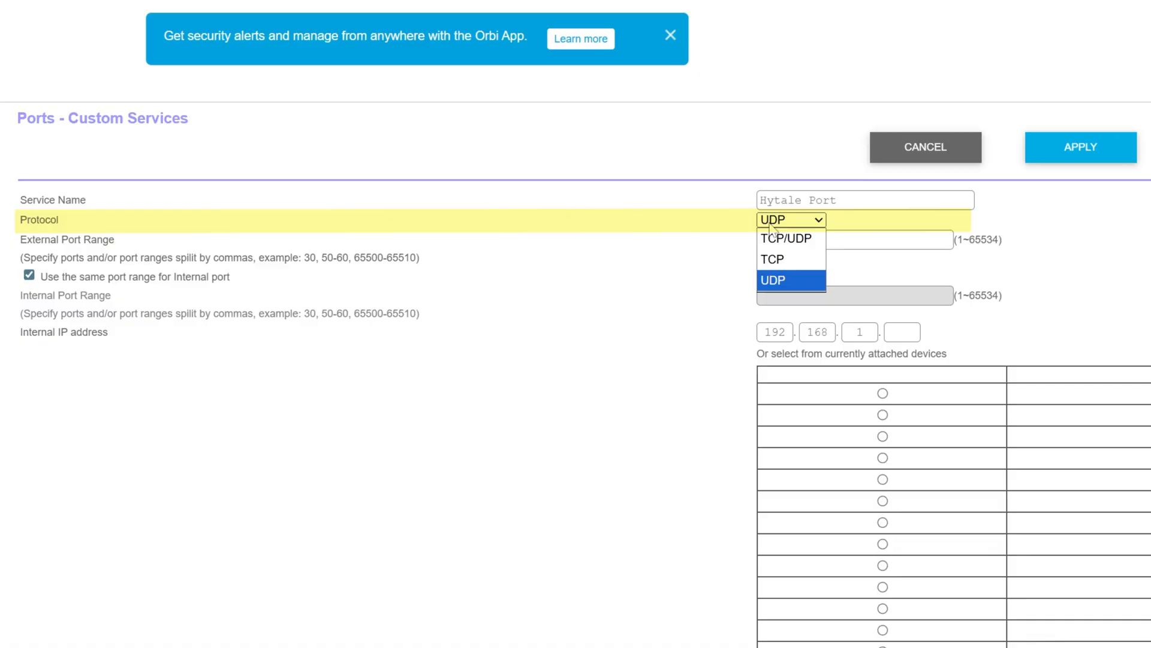
click(854, 239)
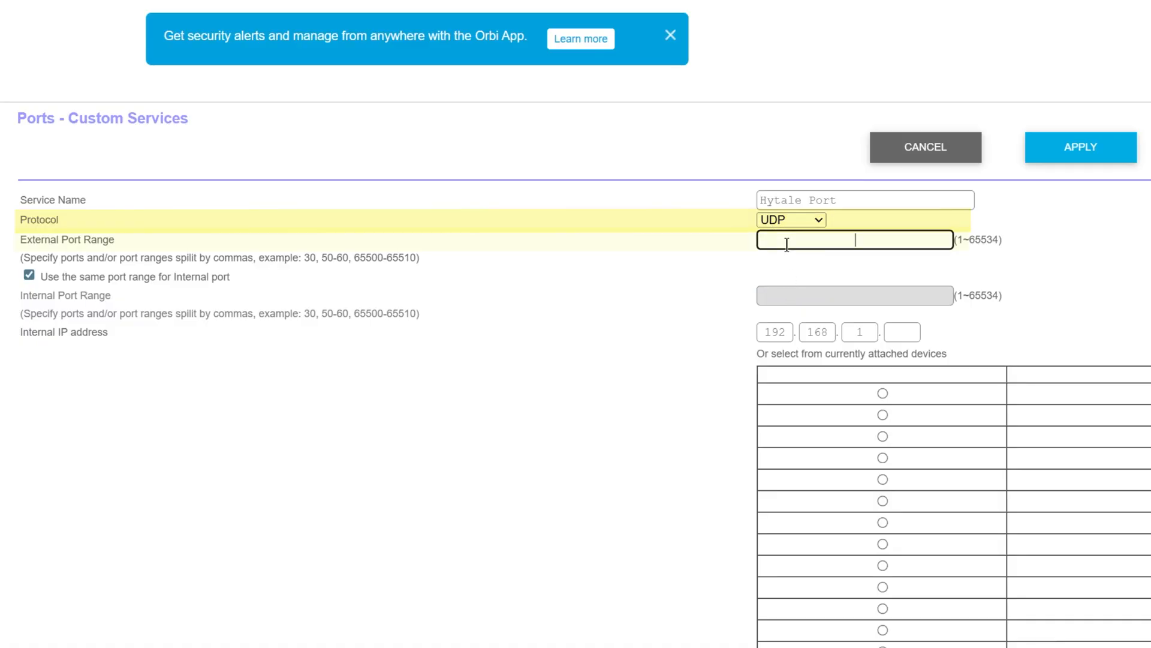
text(5520)
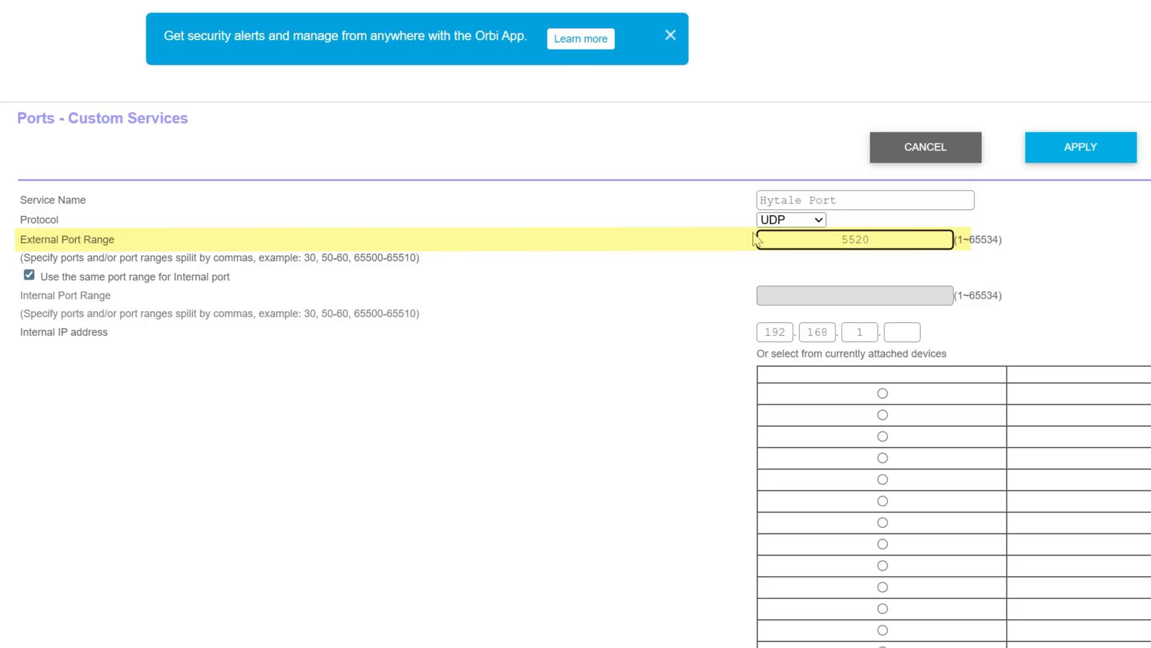
click(870, 240)
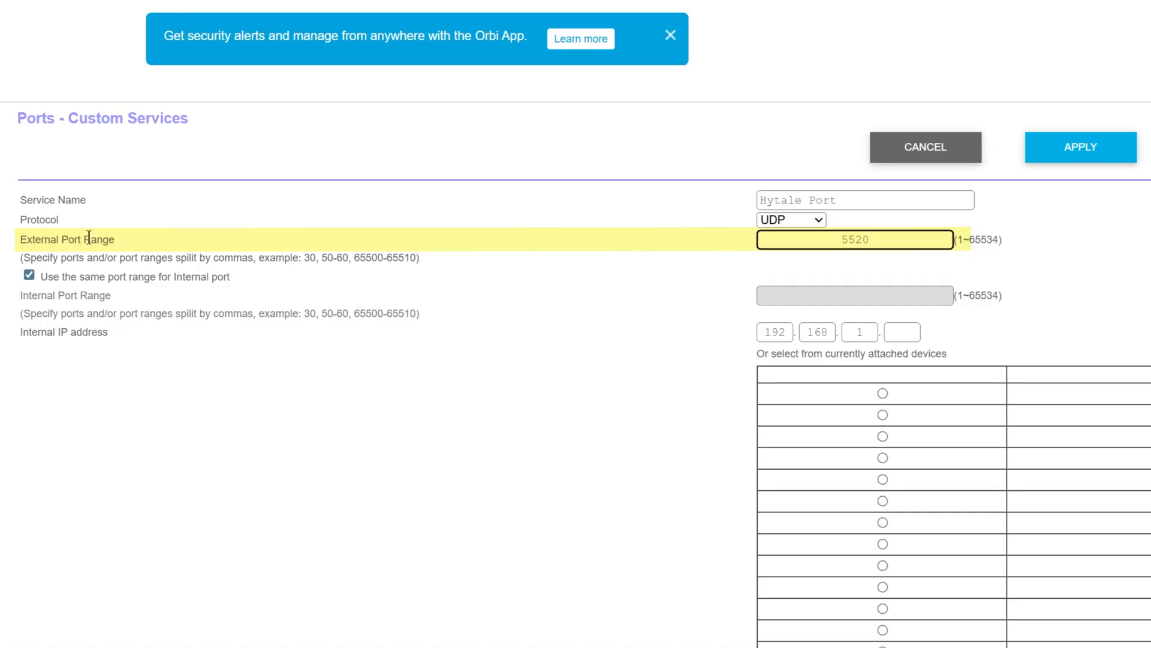
Set the internal IP to 192.168.1.3 and apply, saving the Hytale Port rule for UDP 5520.
click(28, 275)
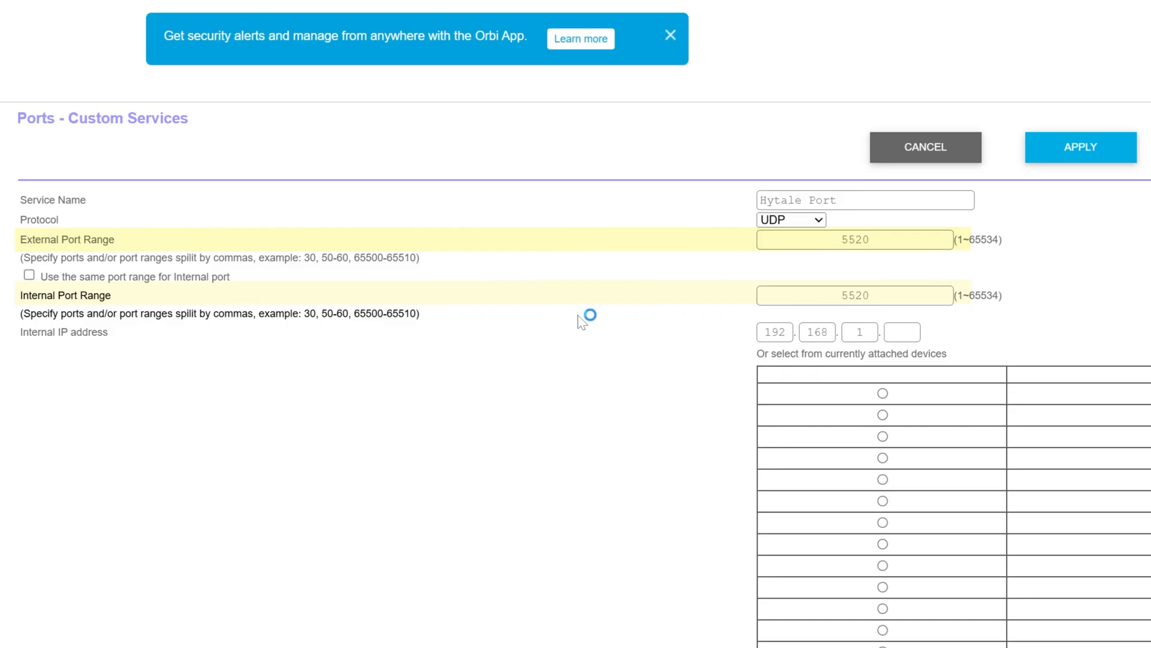
click(854, 295)
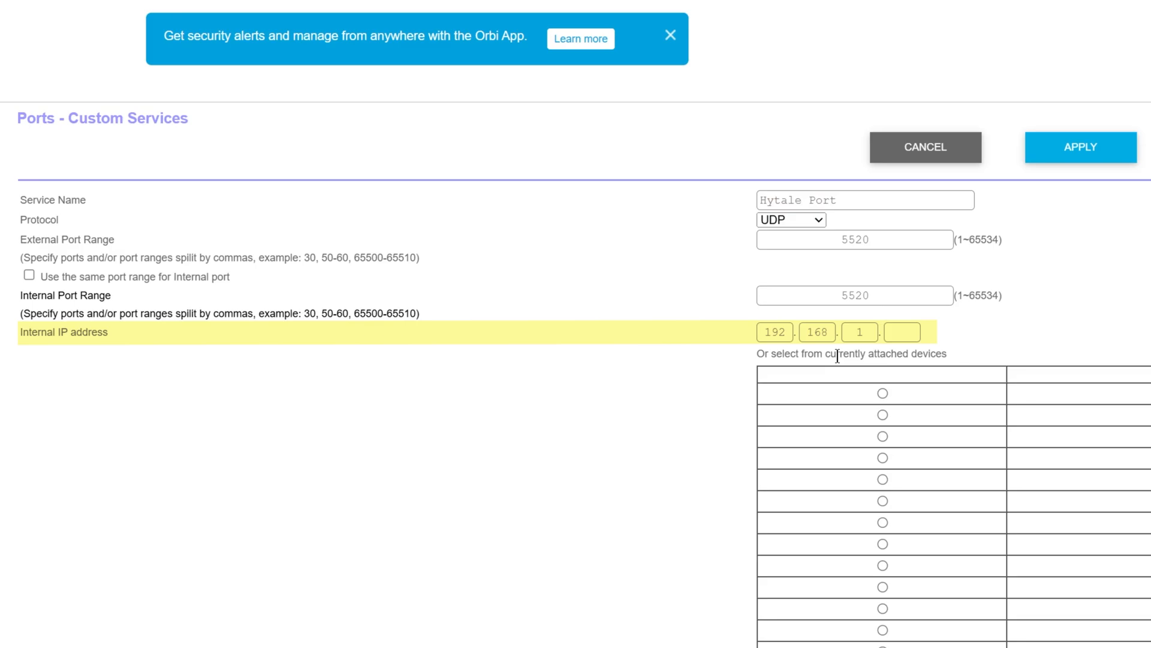
text(3)
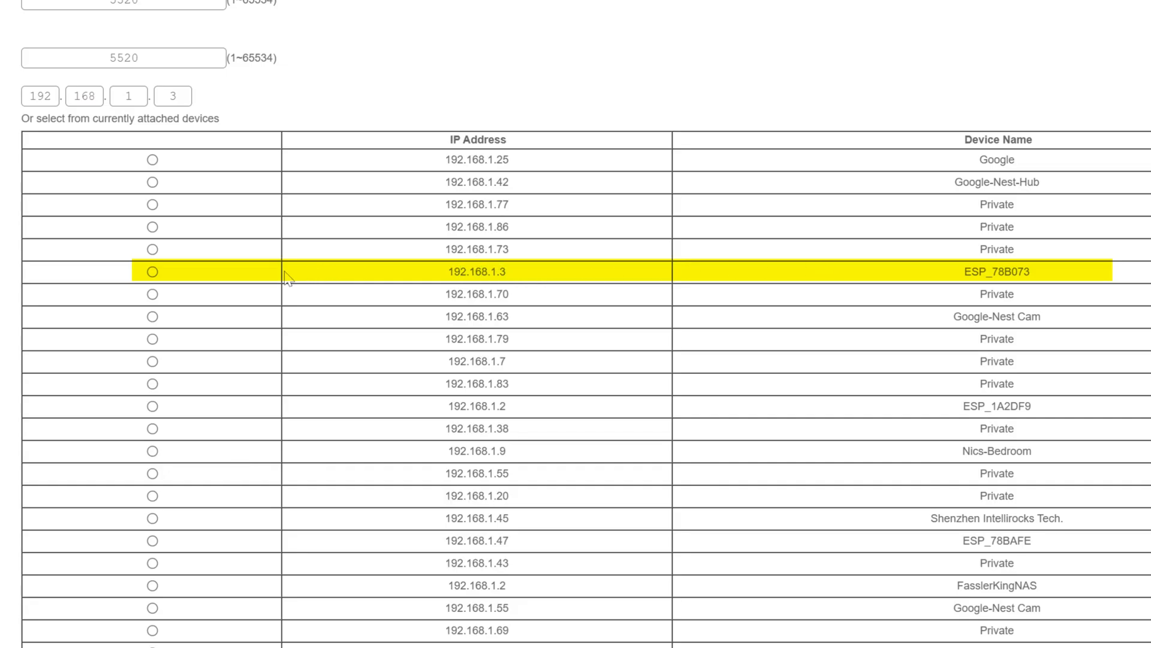
click(152, 272)
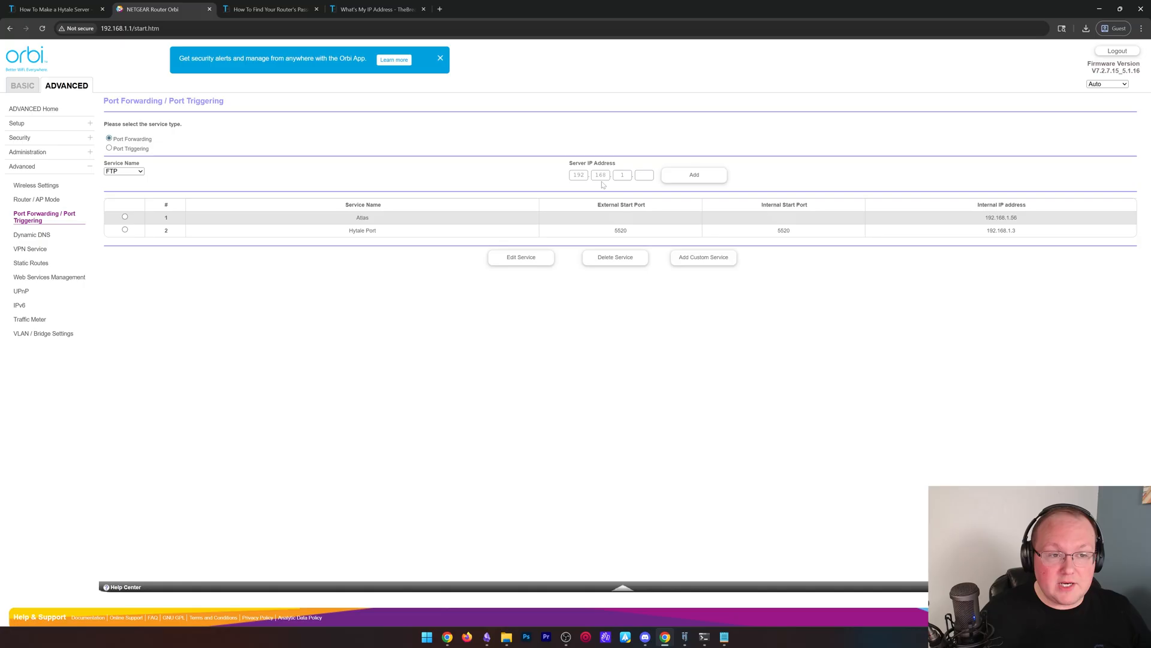
mouse_move(411, 41)
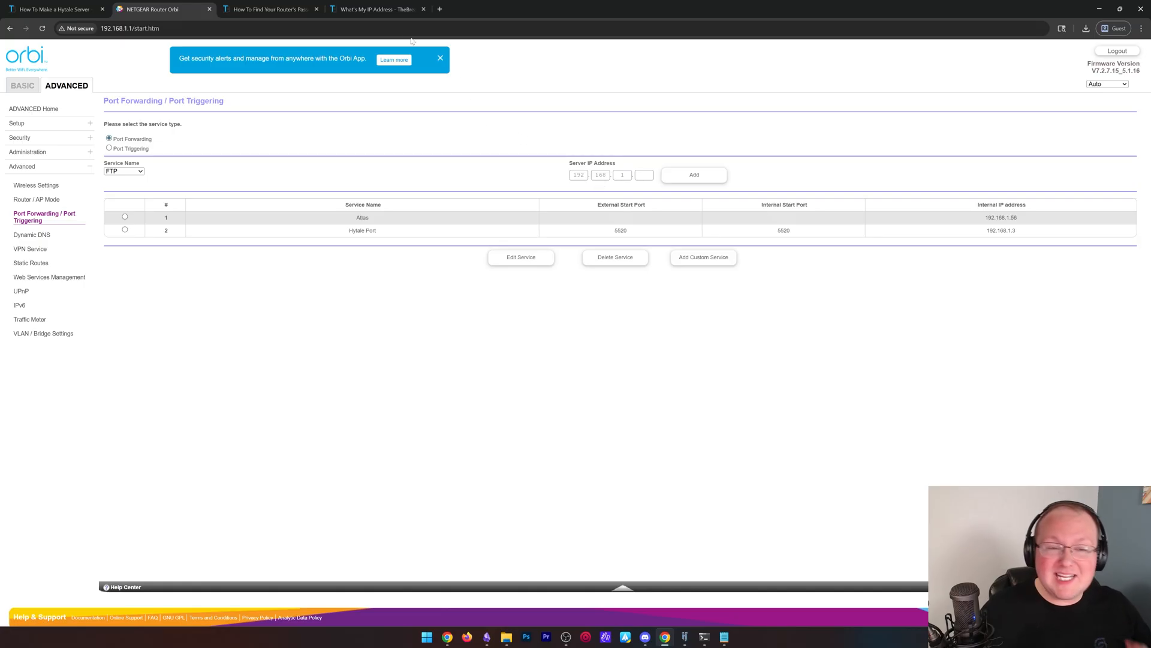
click(379, 9)
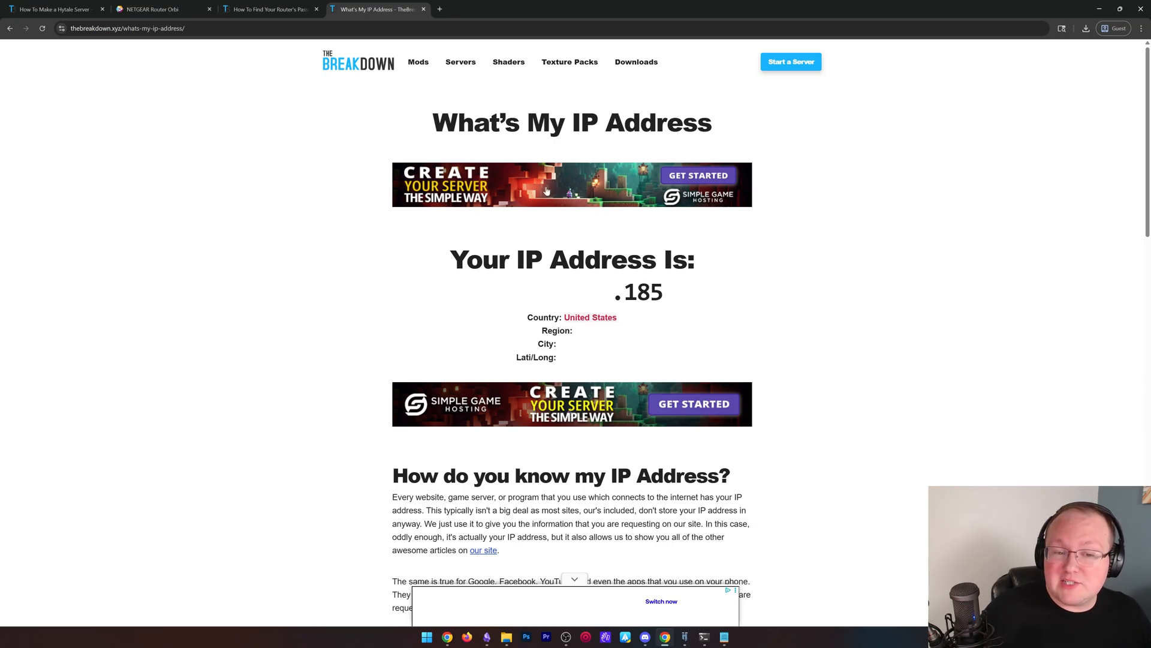
mouse_move(787, 229)
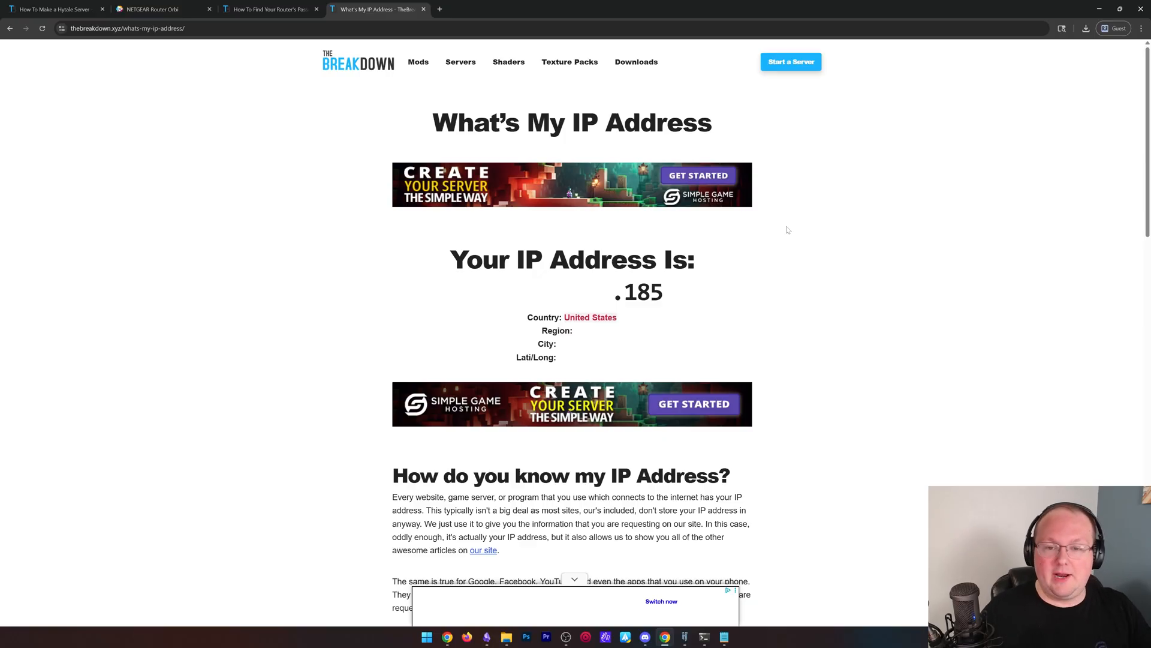
Check the public IP ending in .185 on What's My IP Address, then return to the router tab.
click(154, 9)
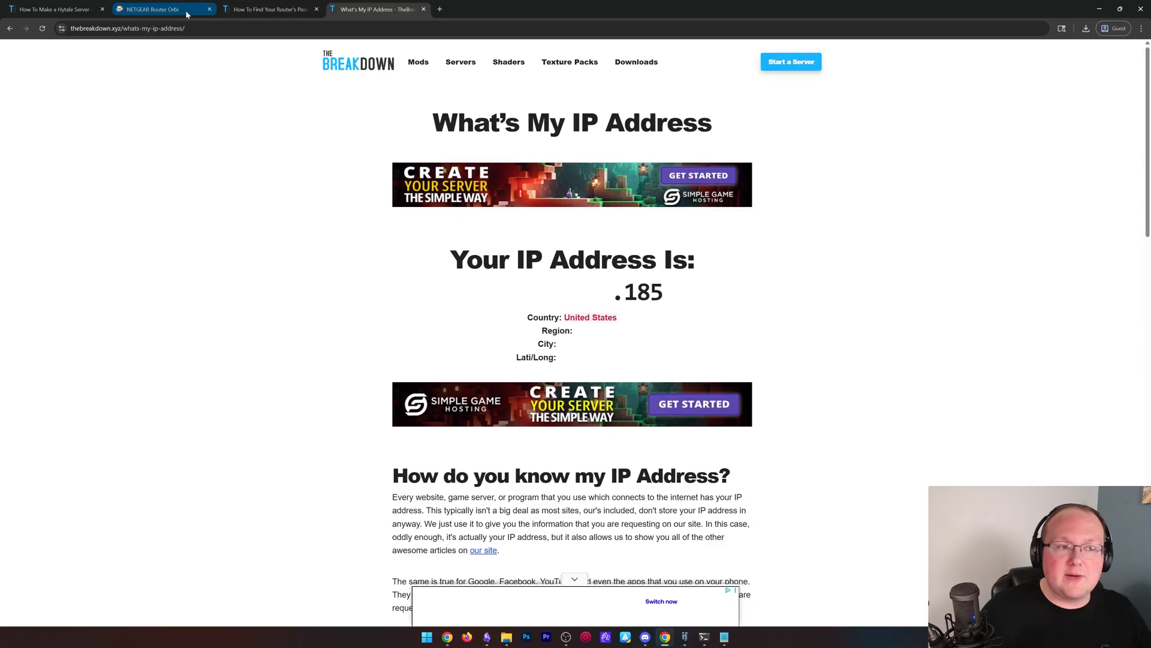
click(270, 9)
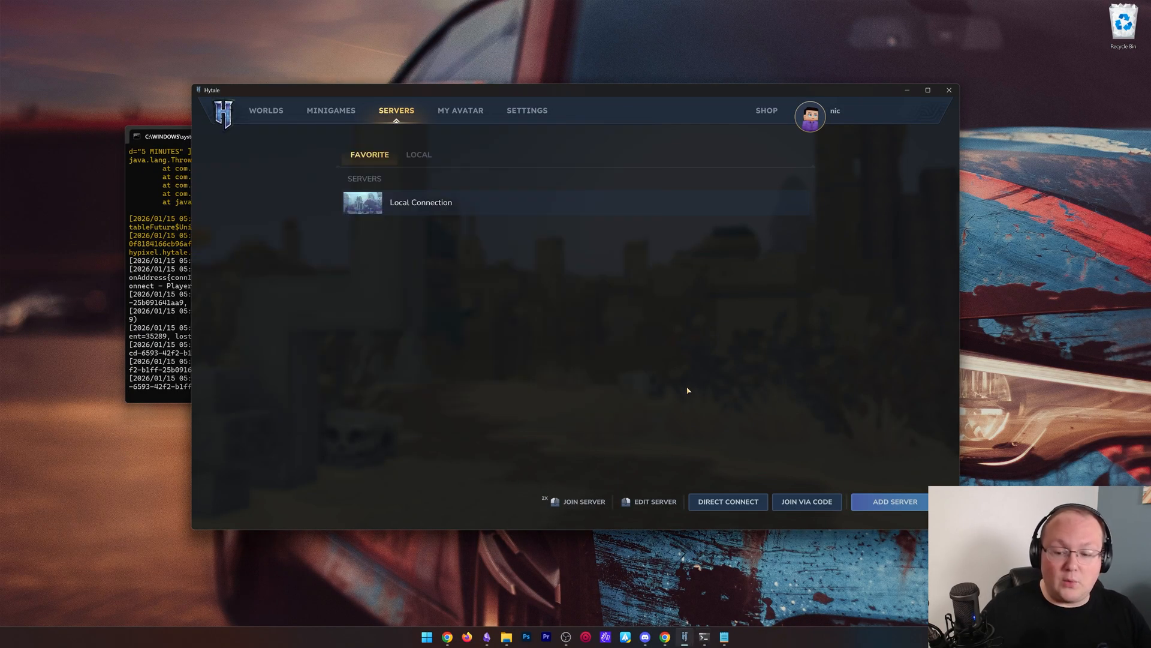
Add a favourite server with the public IP ending in .185, named 'Public IP'.
click(927, 89)
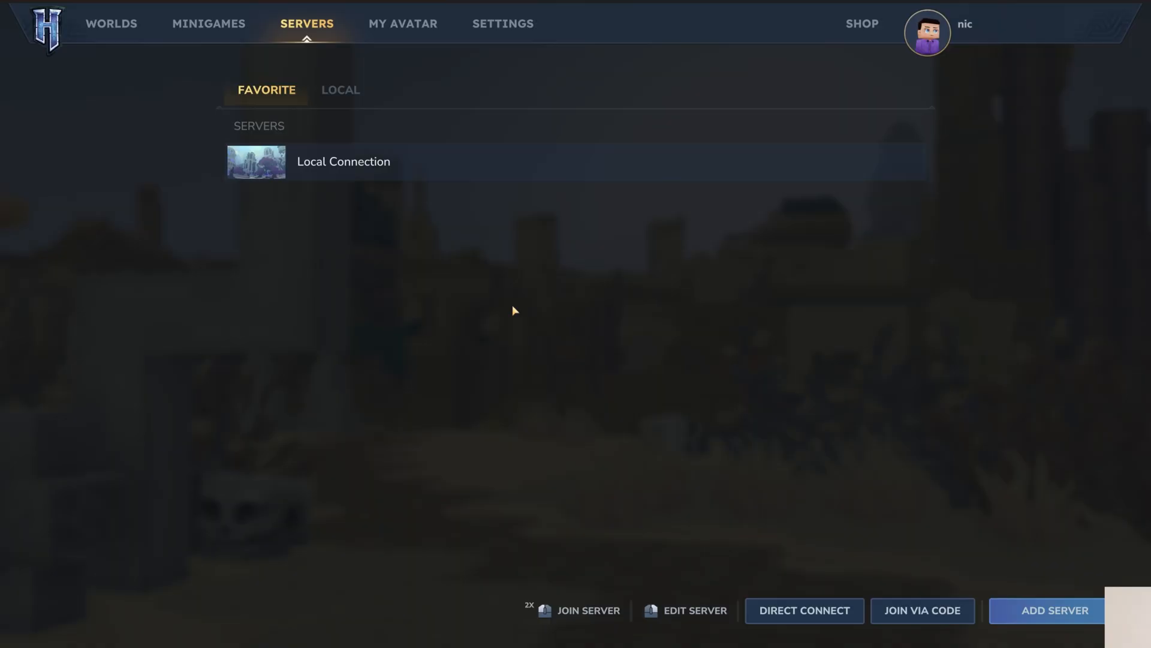
click(1053, 610)
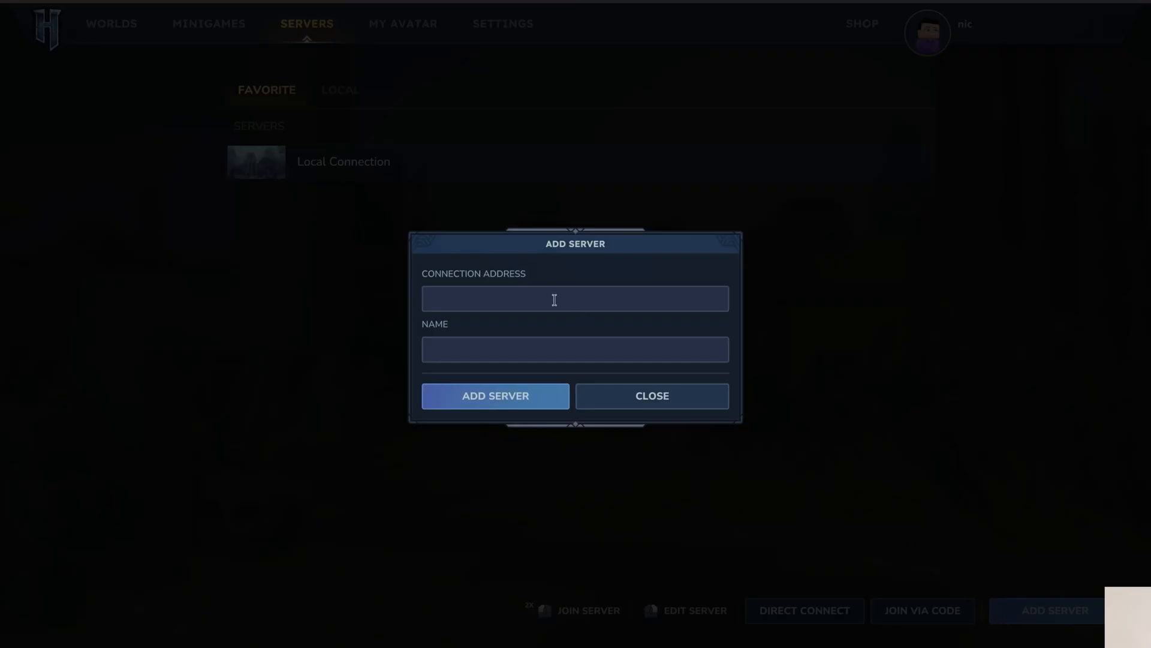
text(.185)
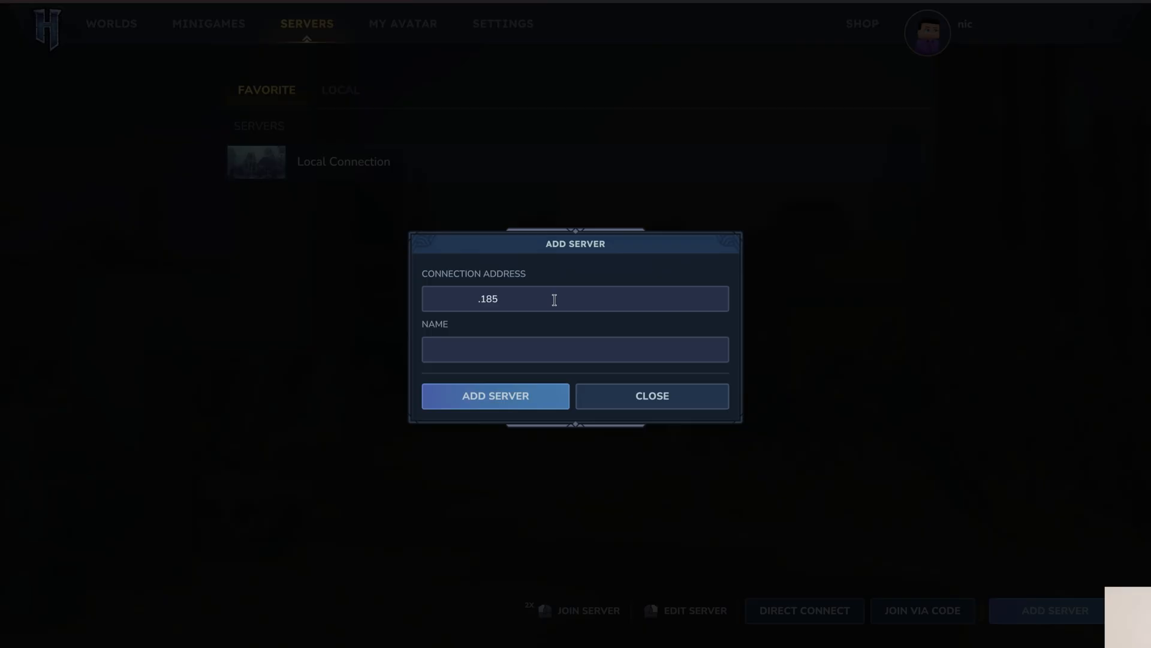
click(575, 349)
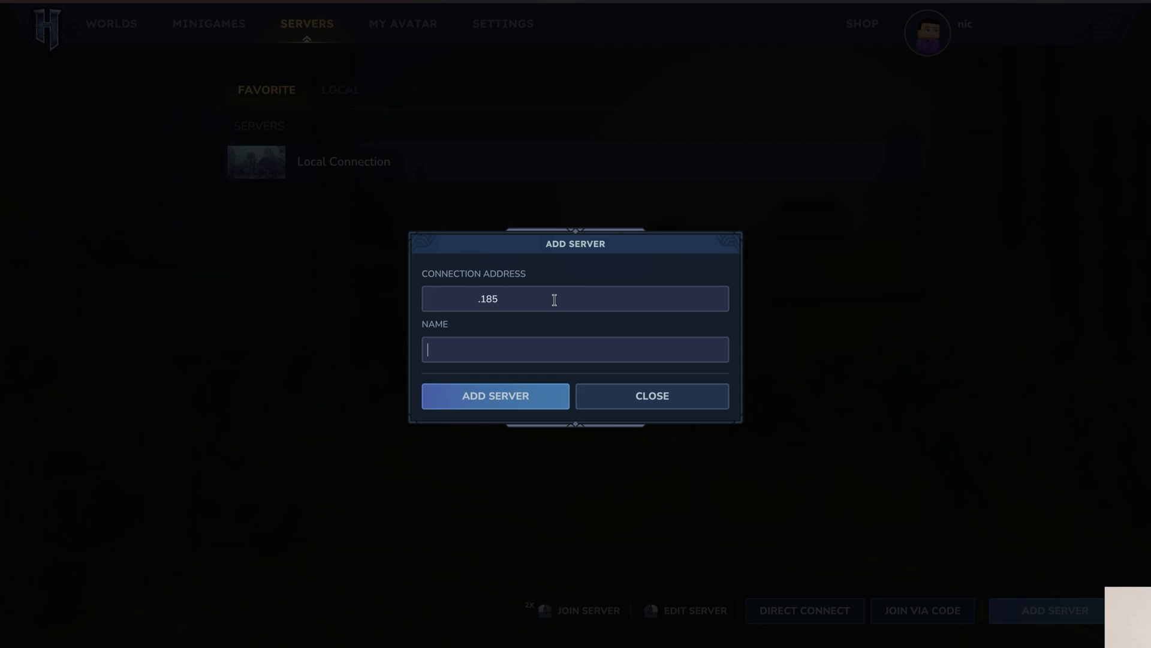
text(Public IP)
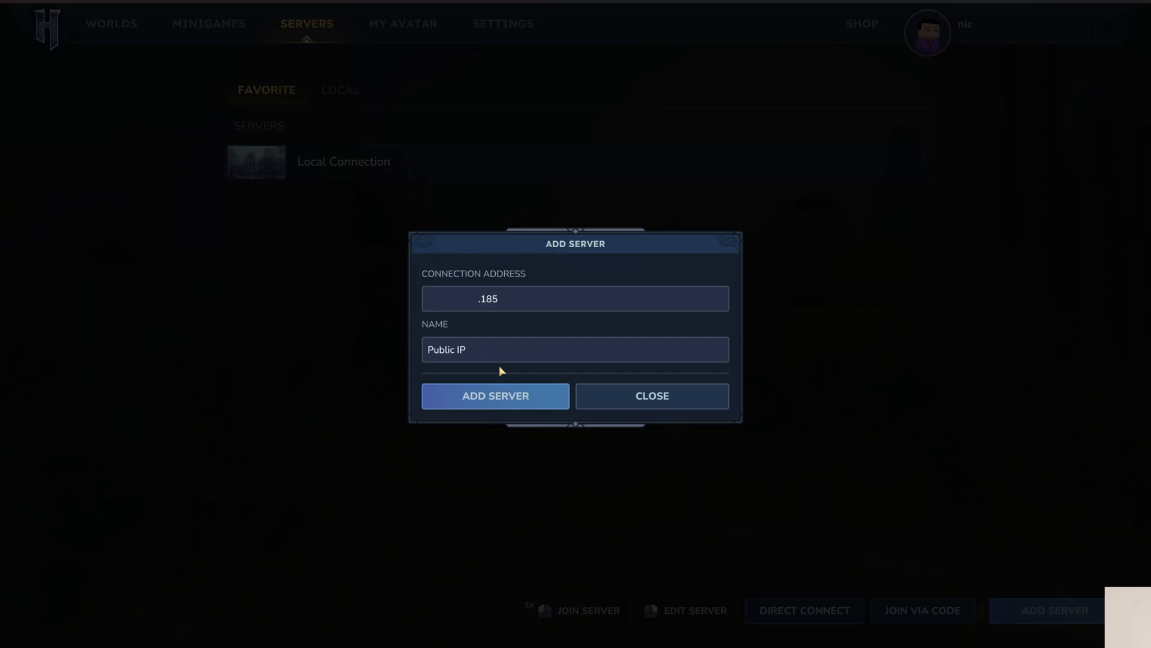
click(495, 396)
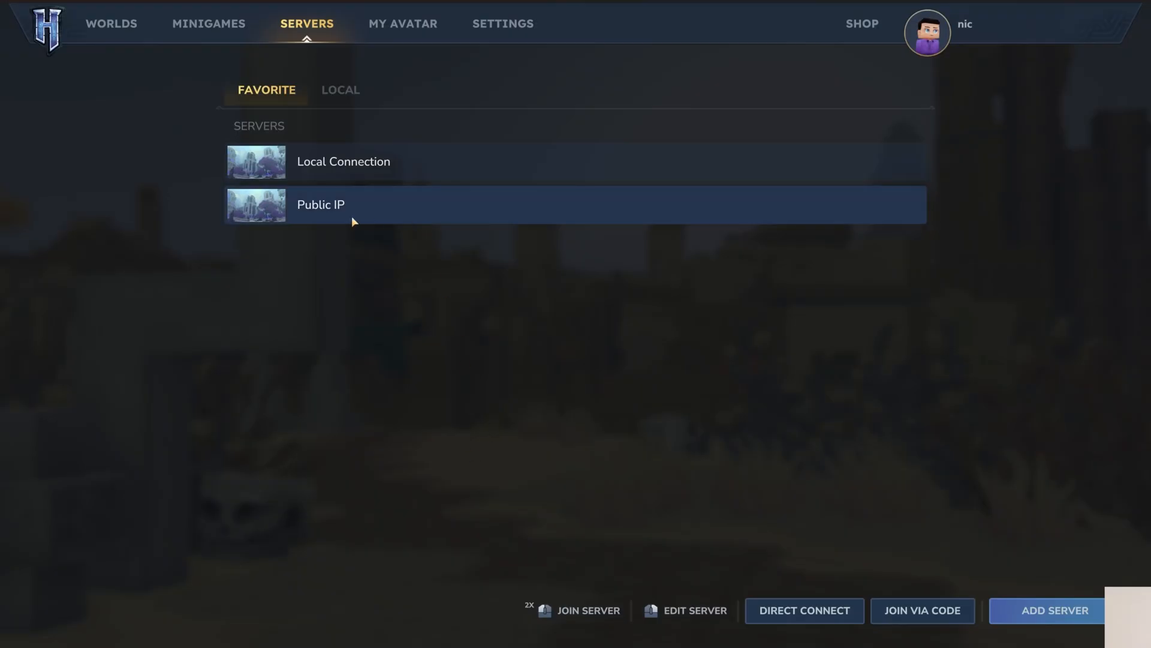
Join the Public IP server, then head to Windows Defender Firewall.
double_click(320, 204)
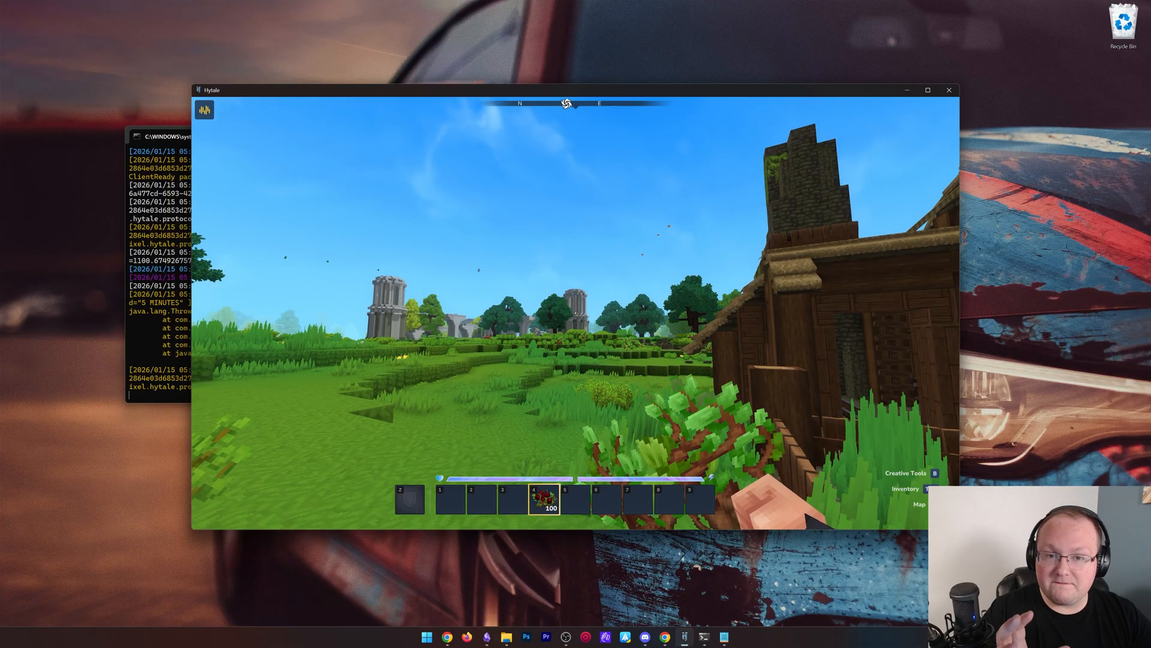
click(426, 636)
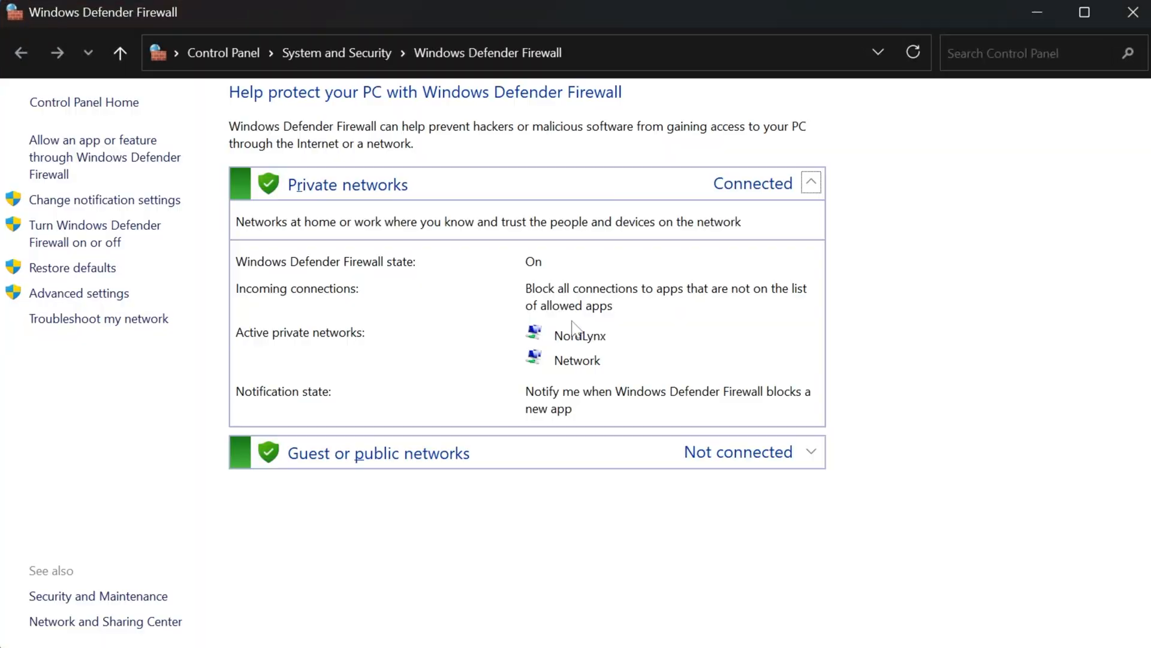
mouse_move(93, 156)
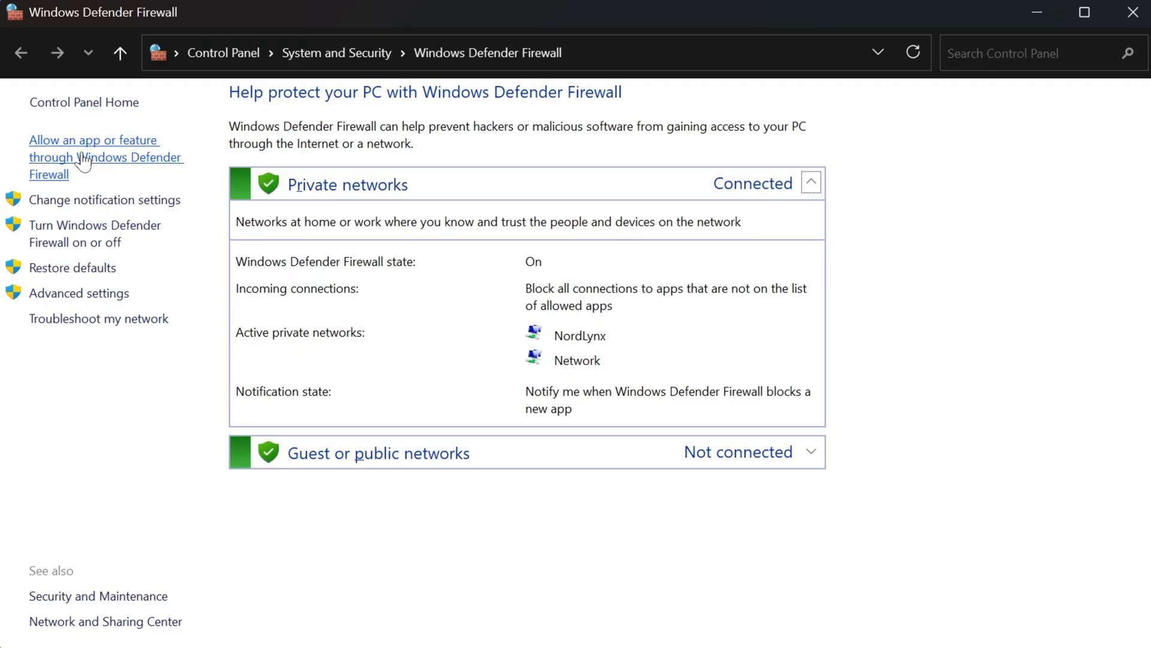
Show the firewall's allowed apps list and scroll to the Hytale Client and Hytale JRE entries.
click(94, 156)
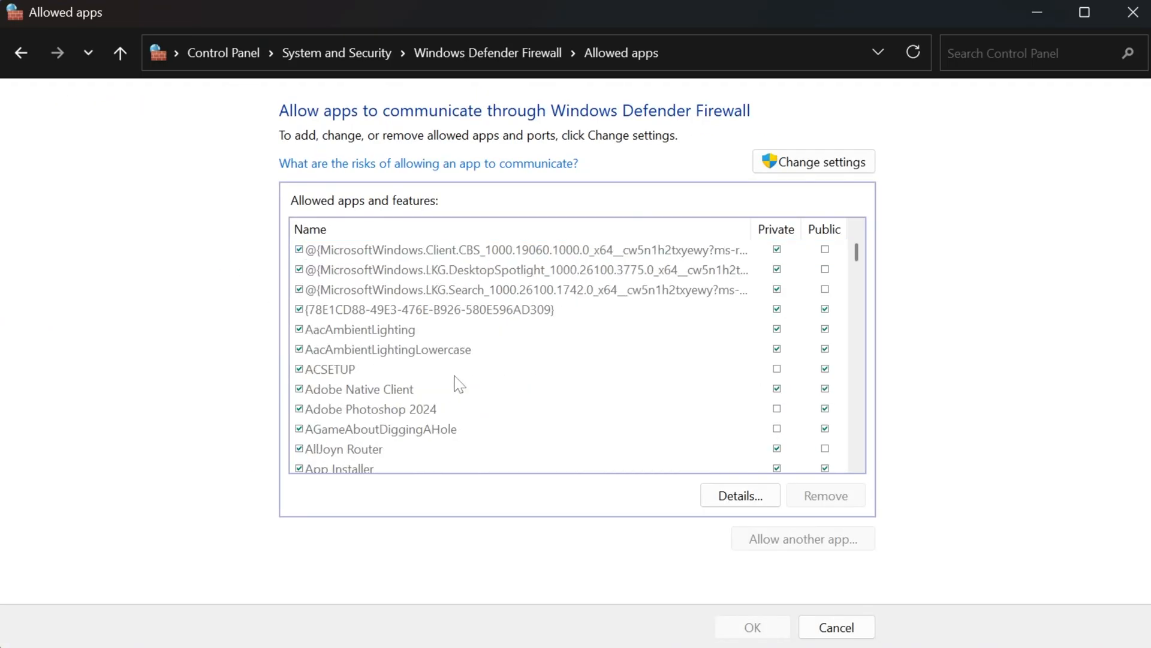
scroll(down, 3)
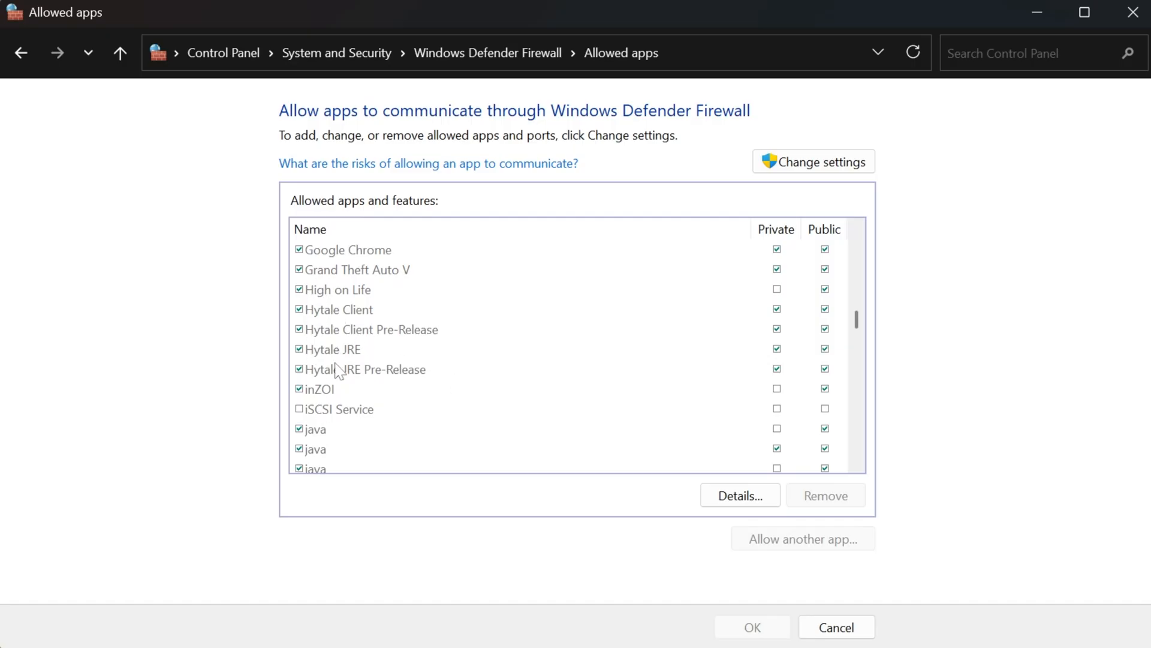
scroll(down, 3)
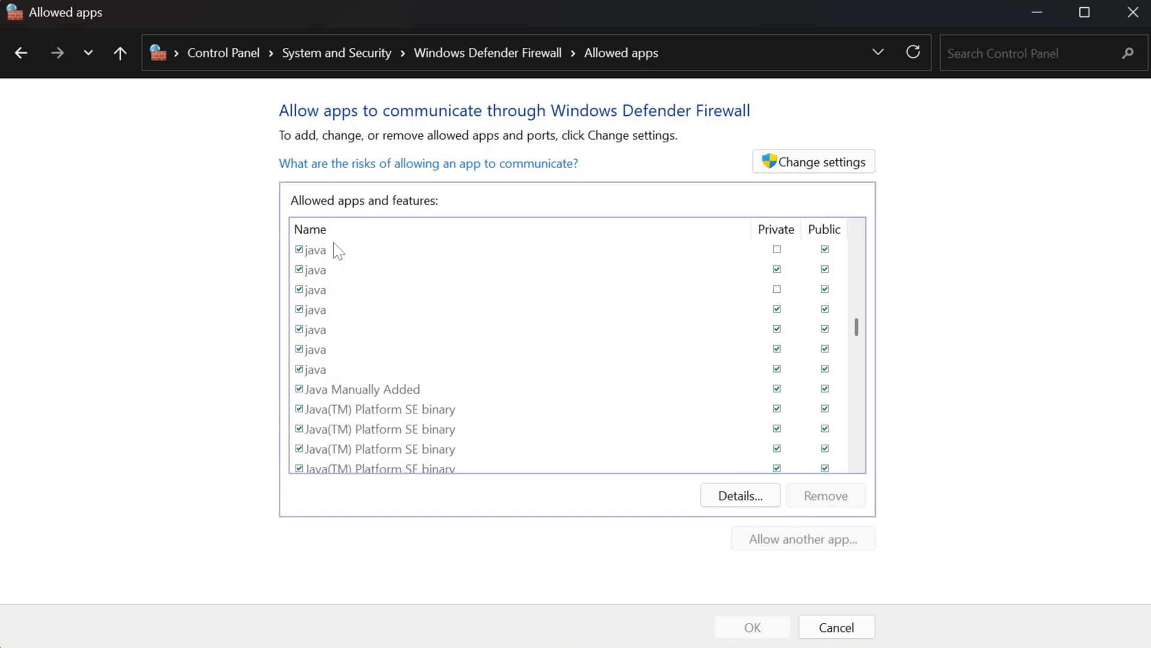
scroll(down, 3)
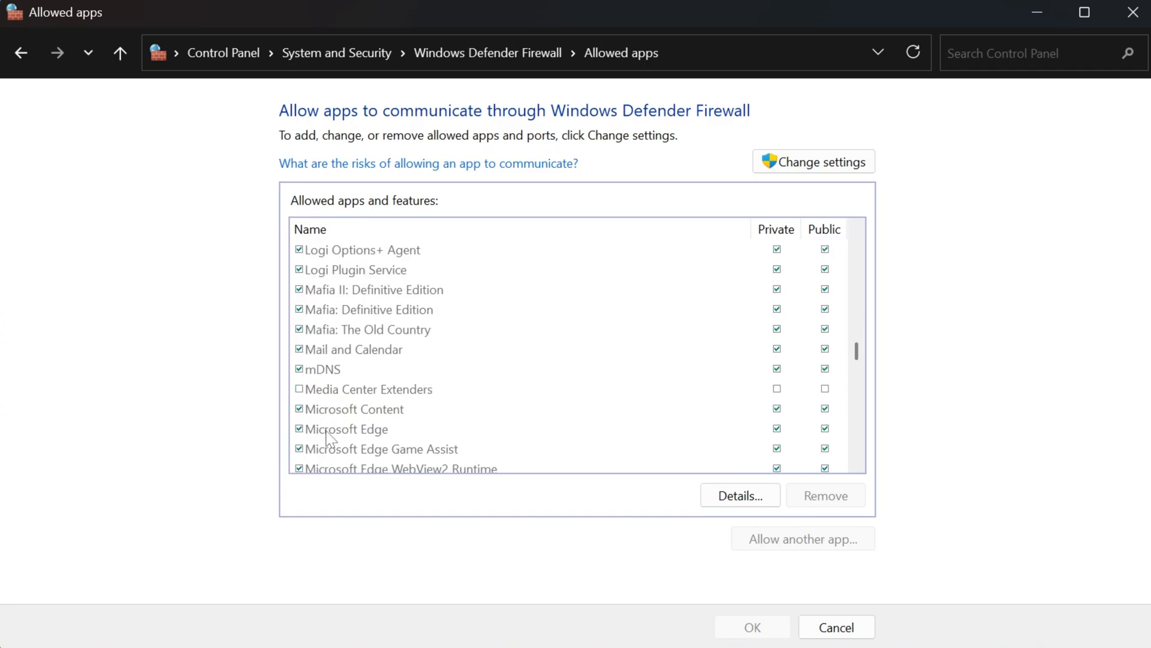